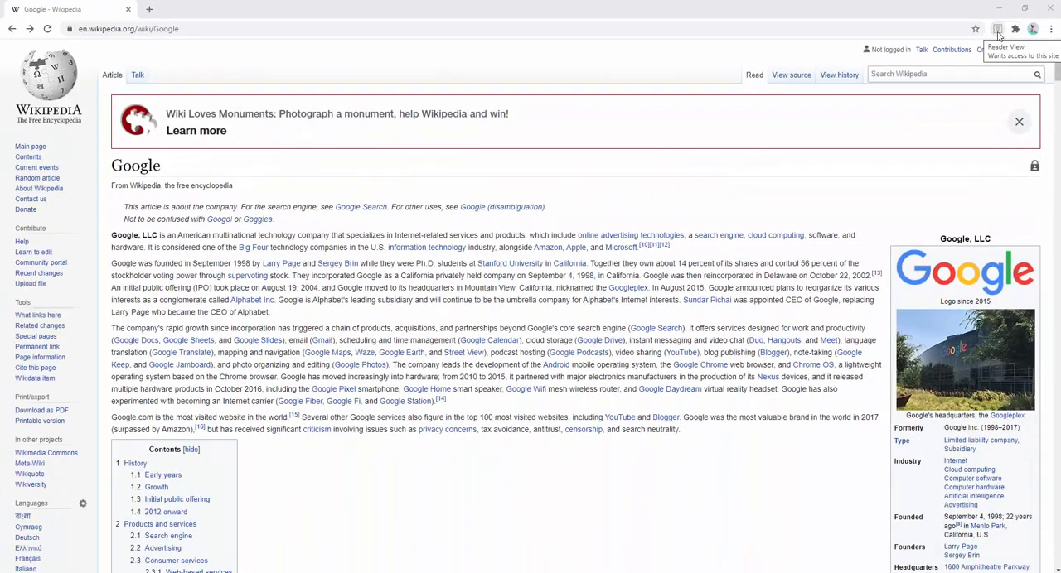
# Step: Switch the Wikipedia Google article into the clean Reader View layout
pyautogui.click(998, 28)
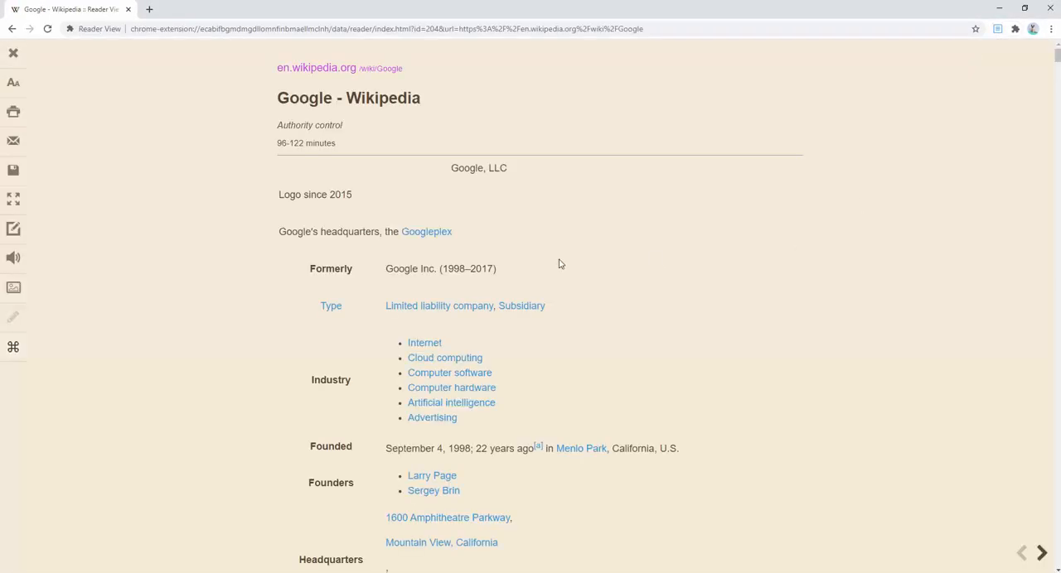
pyautogui.moveTo(544, 267)
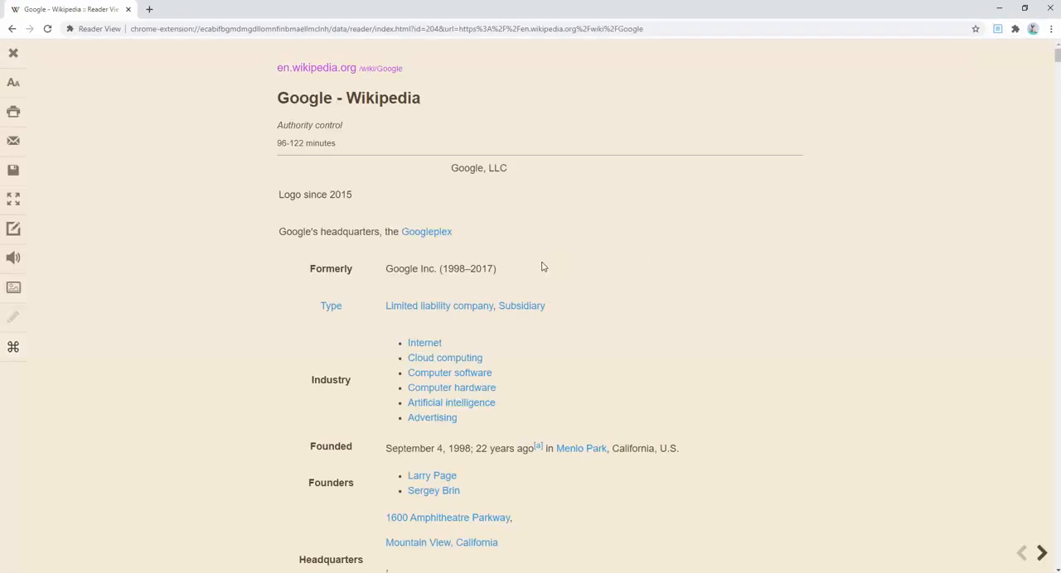
pyautogui.moveTo(264, 261)
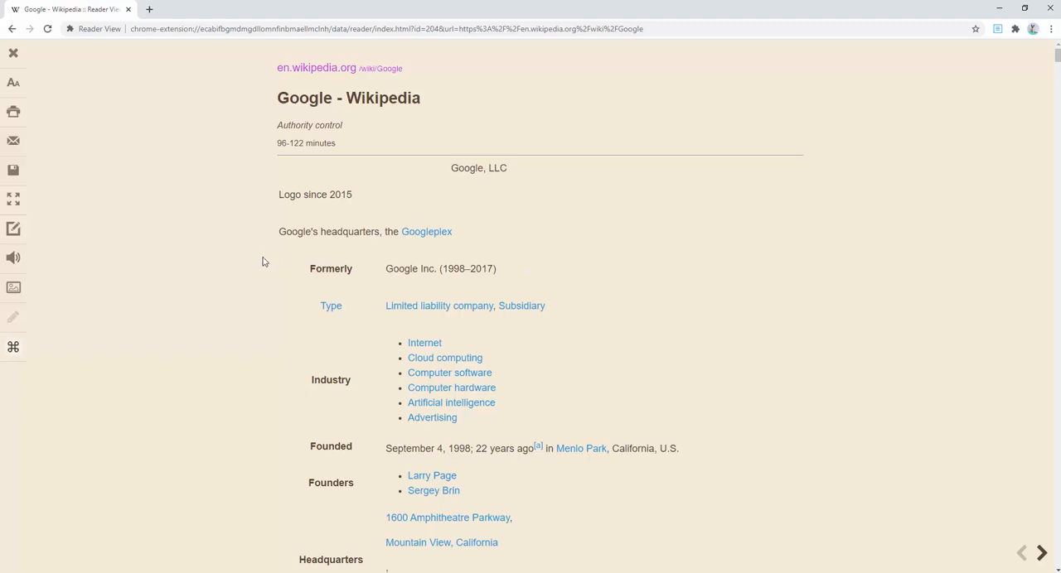
pyautogui.moveTo(59, 280)
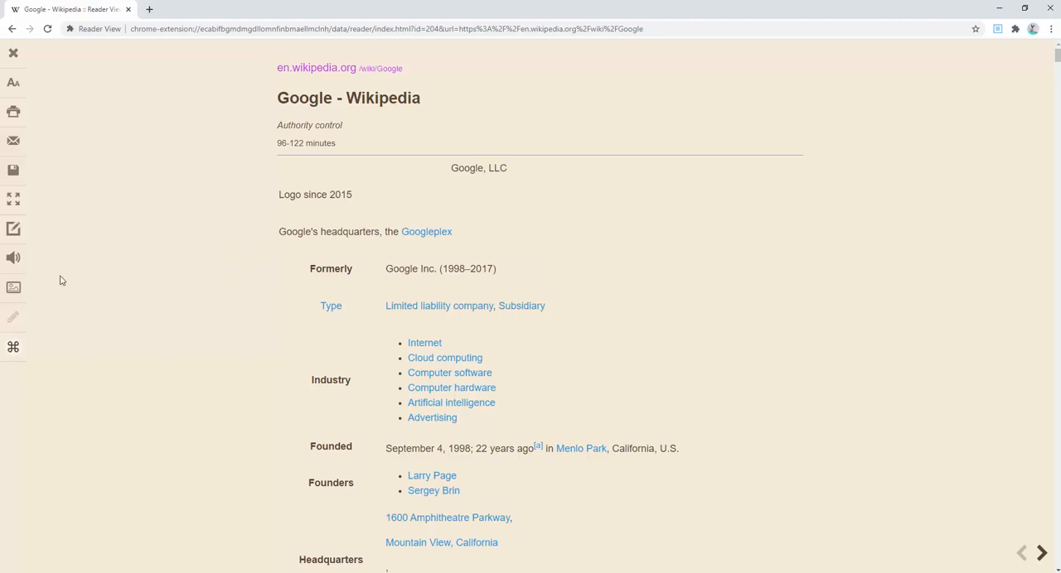
pyautogui.moveTo(13, 287)
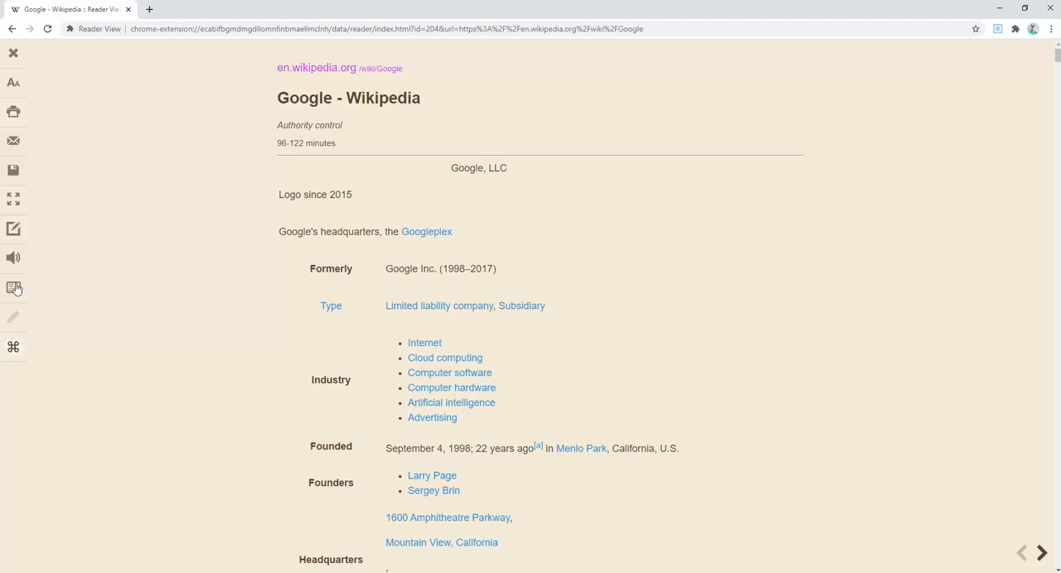
# Step: Show the article's images (Google logo, headquarters photo) and shrink them two notches
pyautogui.click(13, 287)
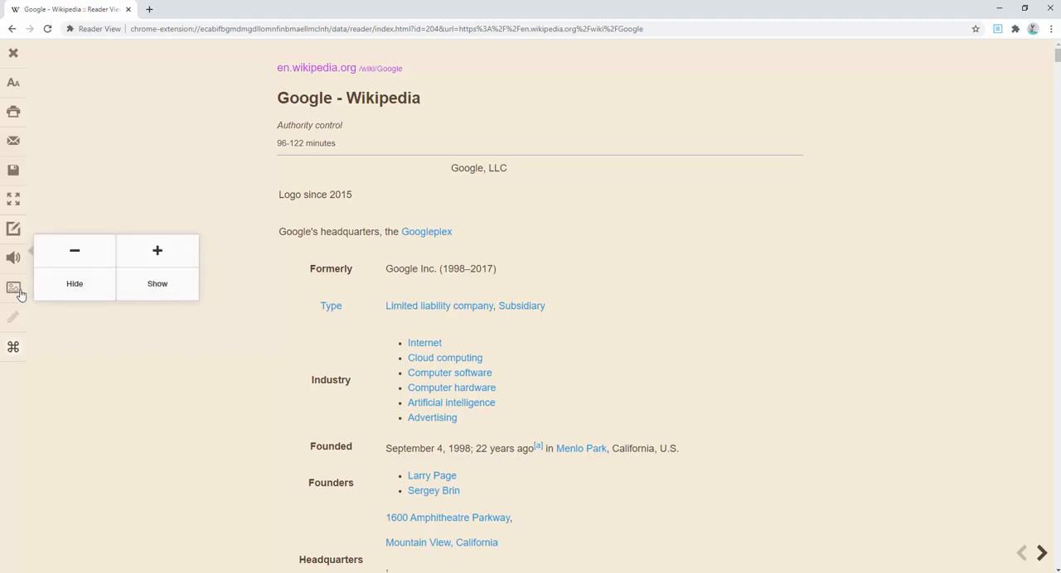
pyautogui.click(156, 284)
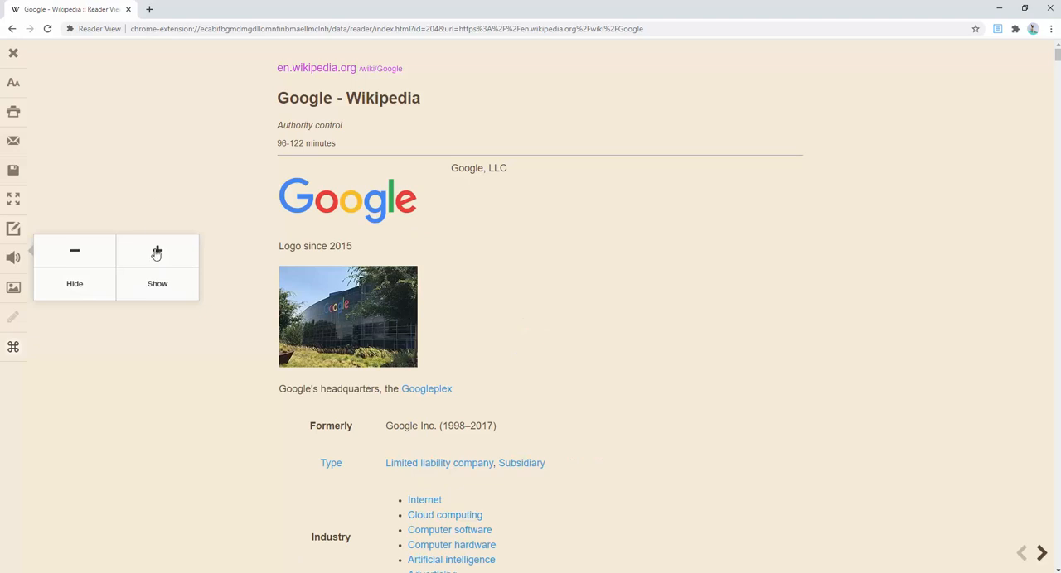
pyautogui.click(73, 252)
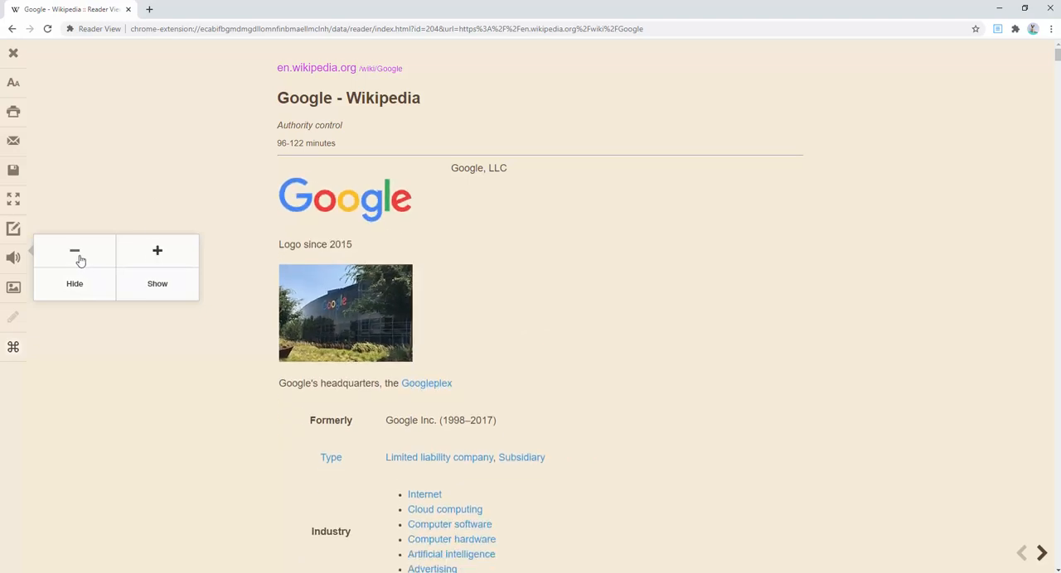
pyautogui.click(73, 250)
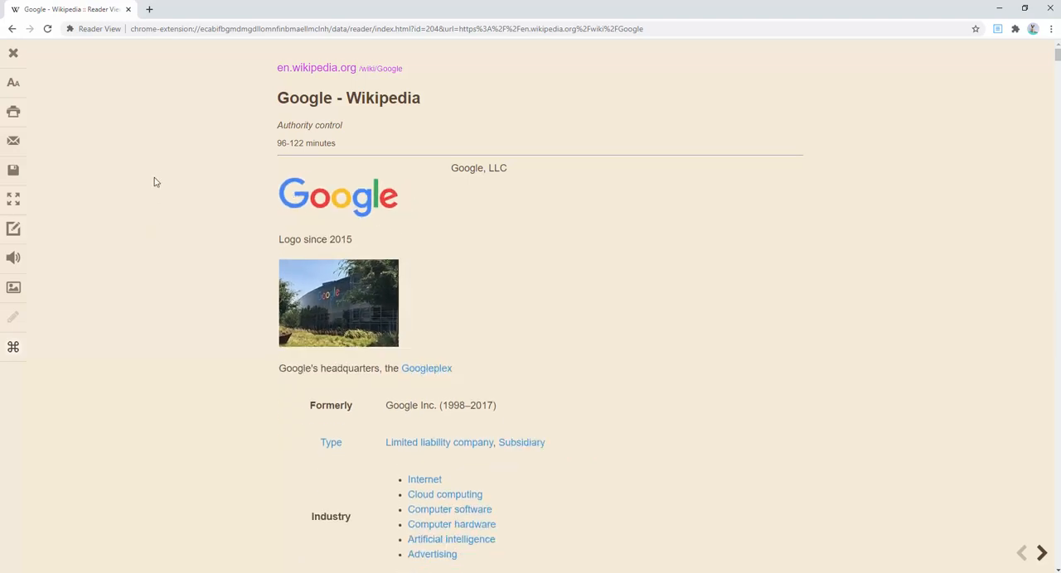
pyautogui.scroll(-3)
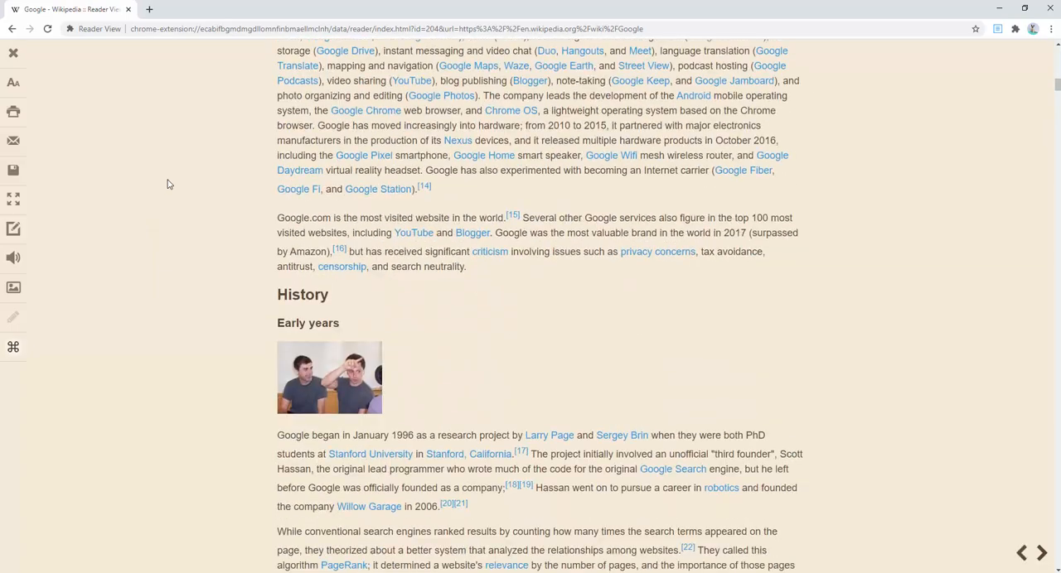
pyautogui.scroll(3)
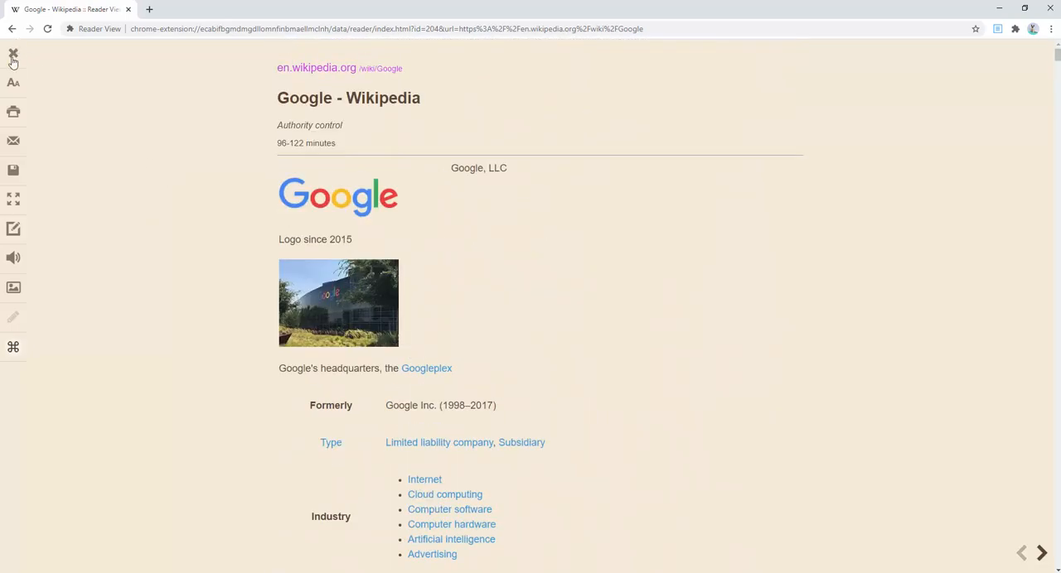
# Step: Return to the original page, select the intro paragraphs and reopen only them in Reader View
pyautogui.click(13, 53)
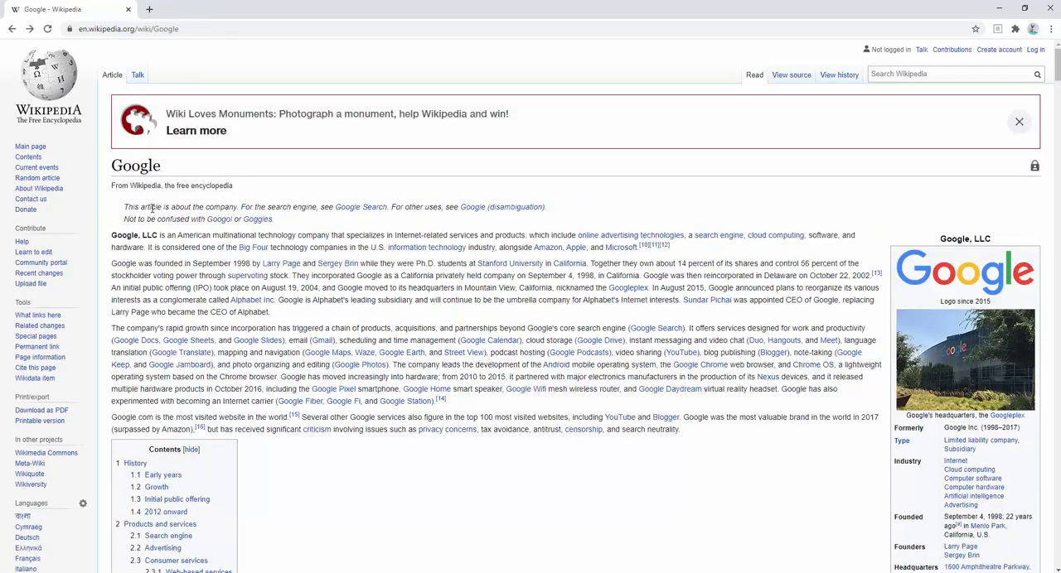
pyautogui.moveTo(113, 235); pyautogui.dragTo(268, 312)
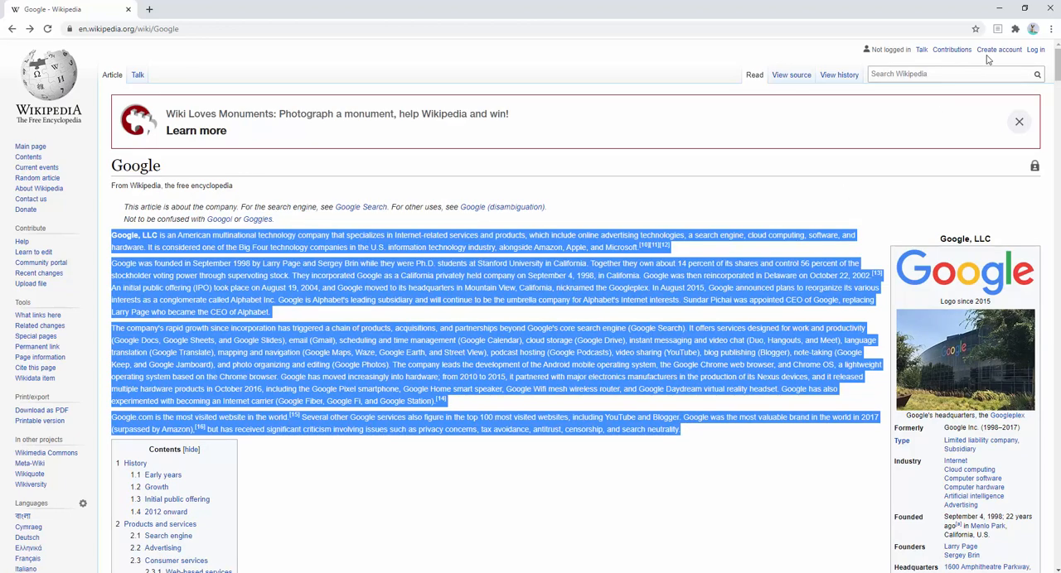
pyautogui.moveTo(998, 28)
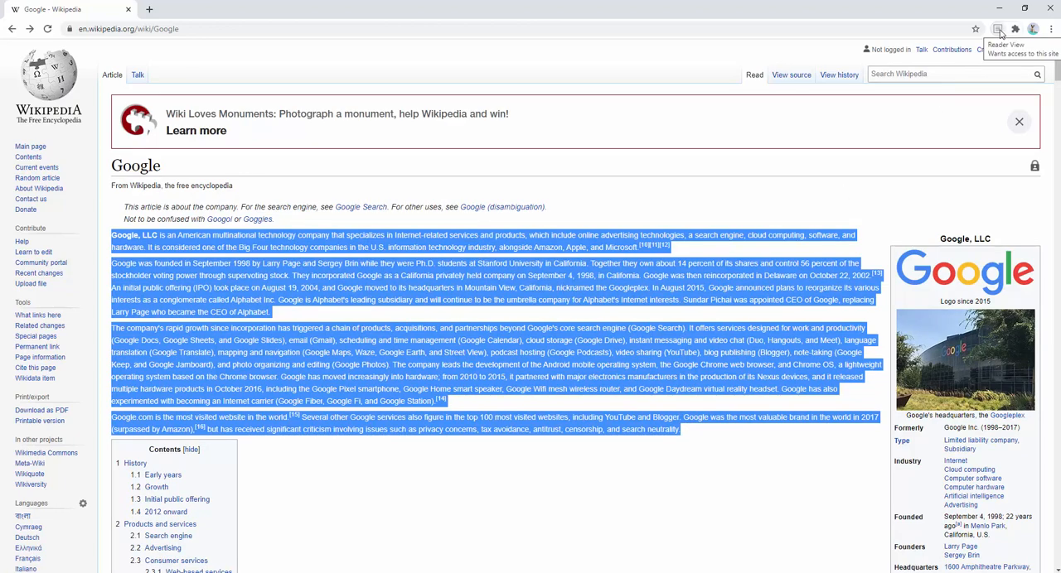
pyautogui.click(997, 28)
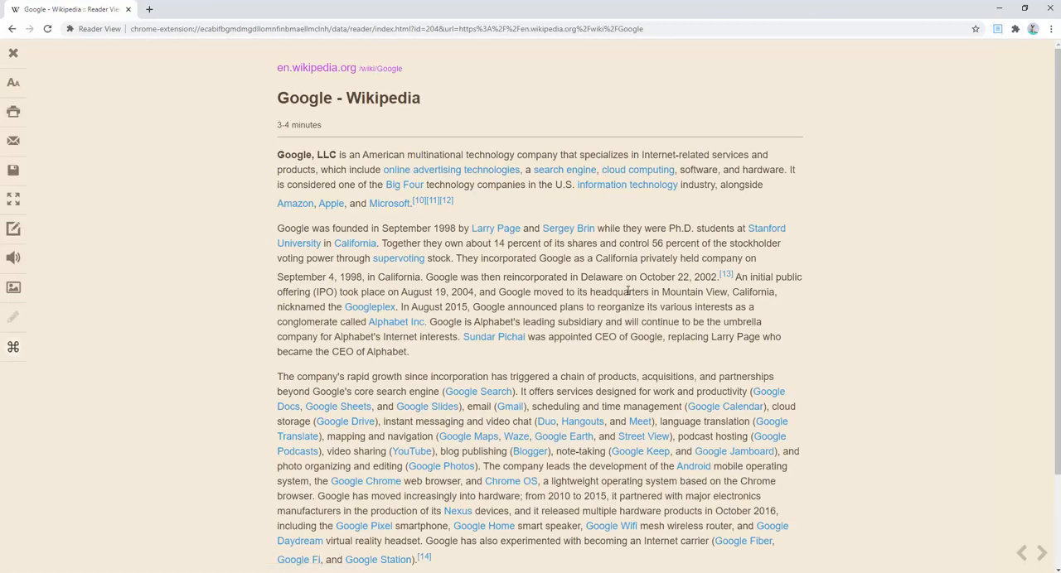
pyautogui.scroll(-3)
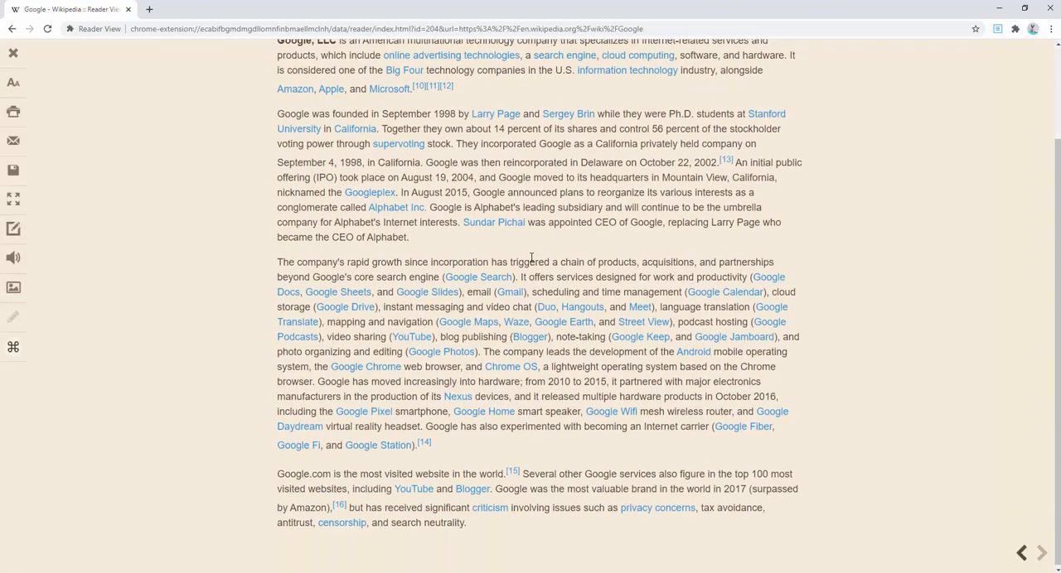
pyautogui.scroll(3)
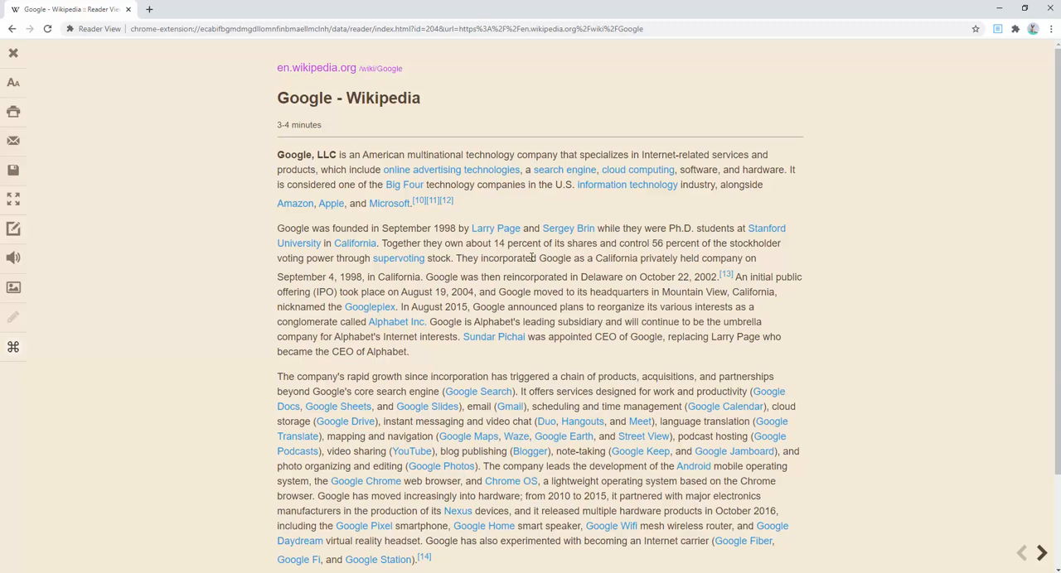
pyautogui.moveTo(66, 122)
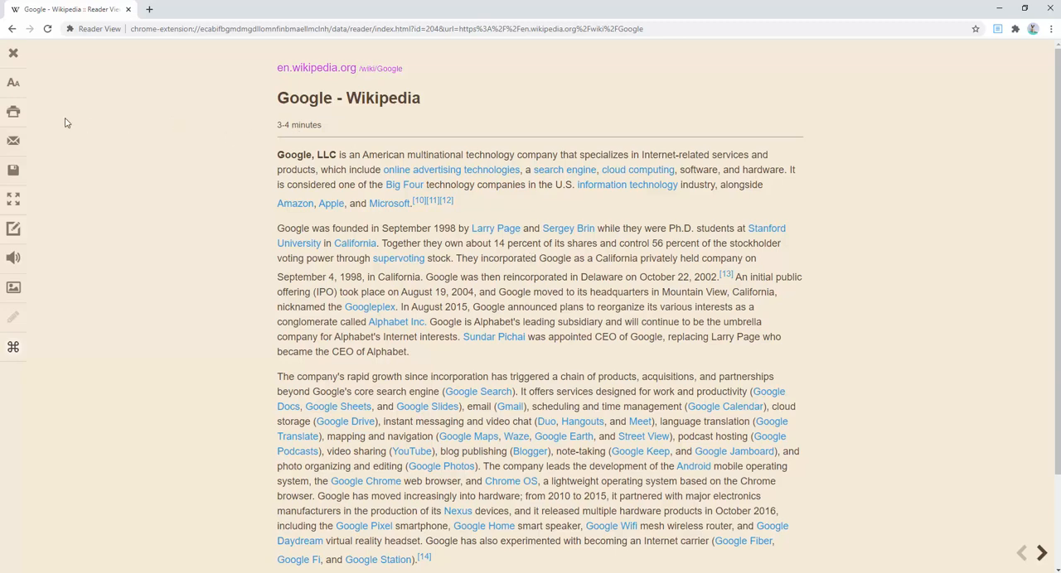
pyautogui.moveTo(14, 83)
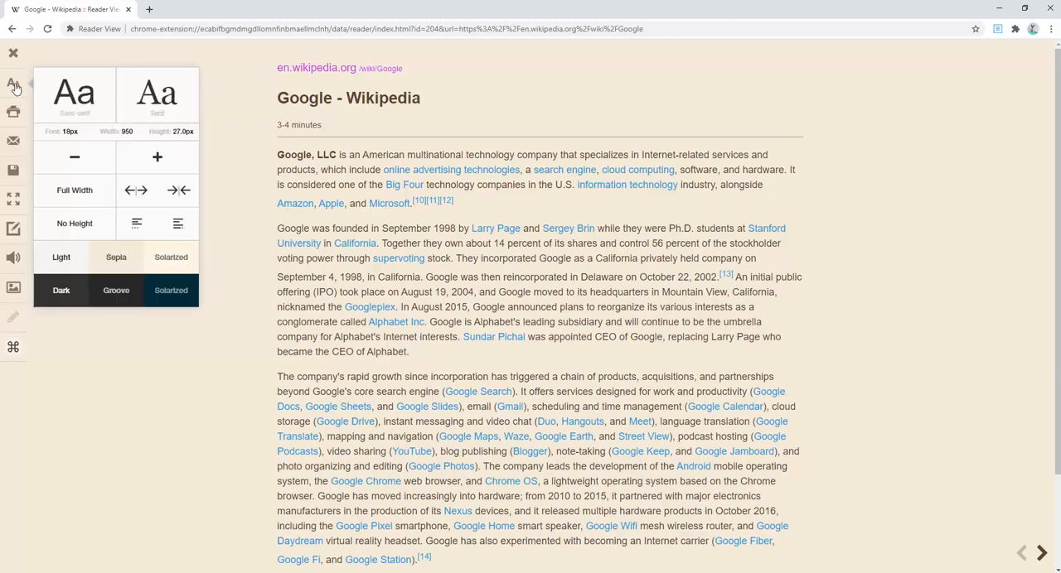
pyautogui.moveTo(98, 169)
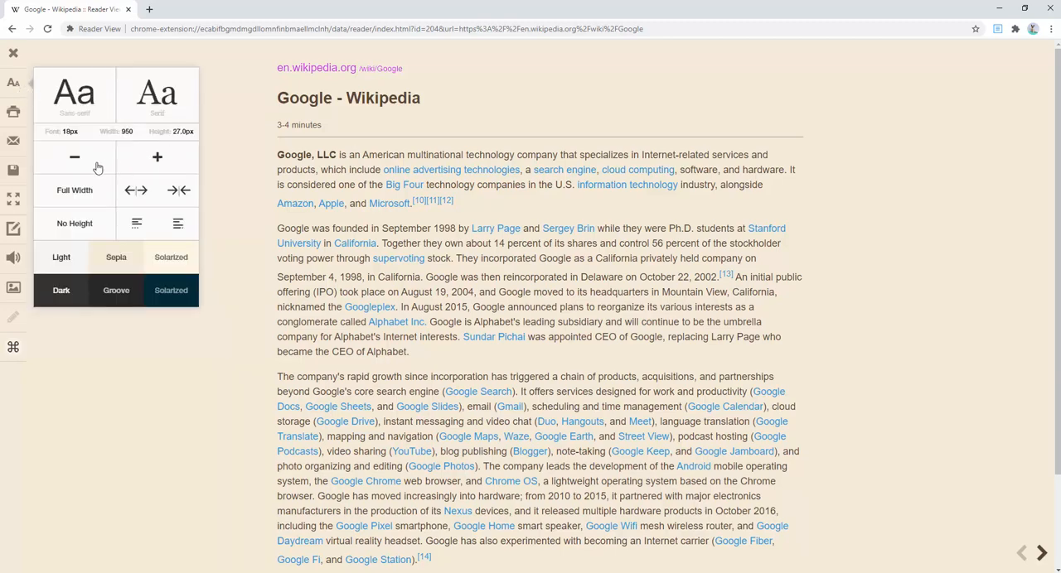
# Step: Set the article font to 19px, widen the column to 1000 pixels and change text alignment
pyautogui.click(156, 158)
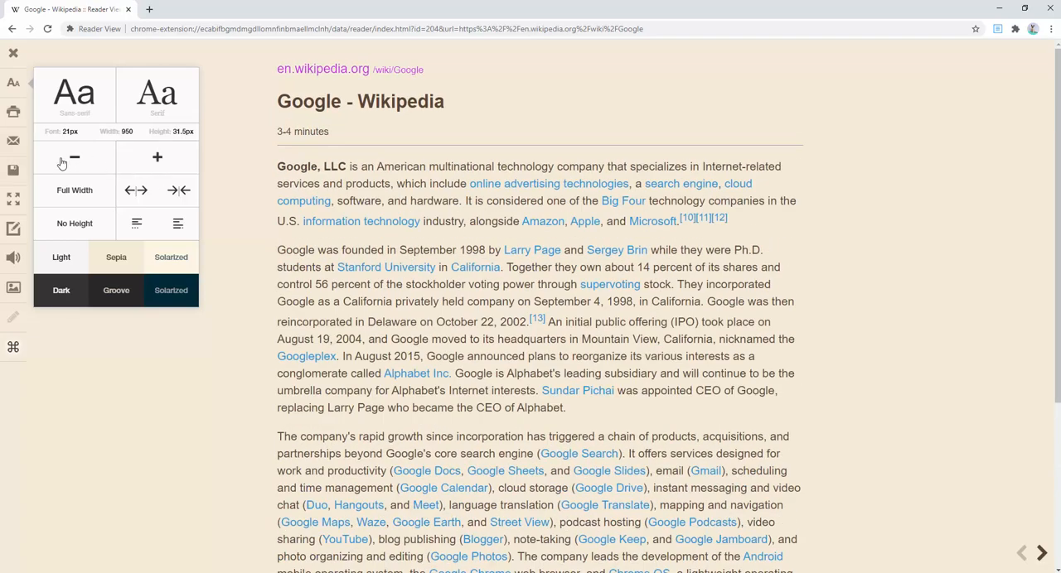
pyautogui.click(73, 157)
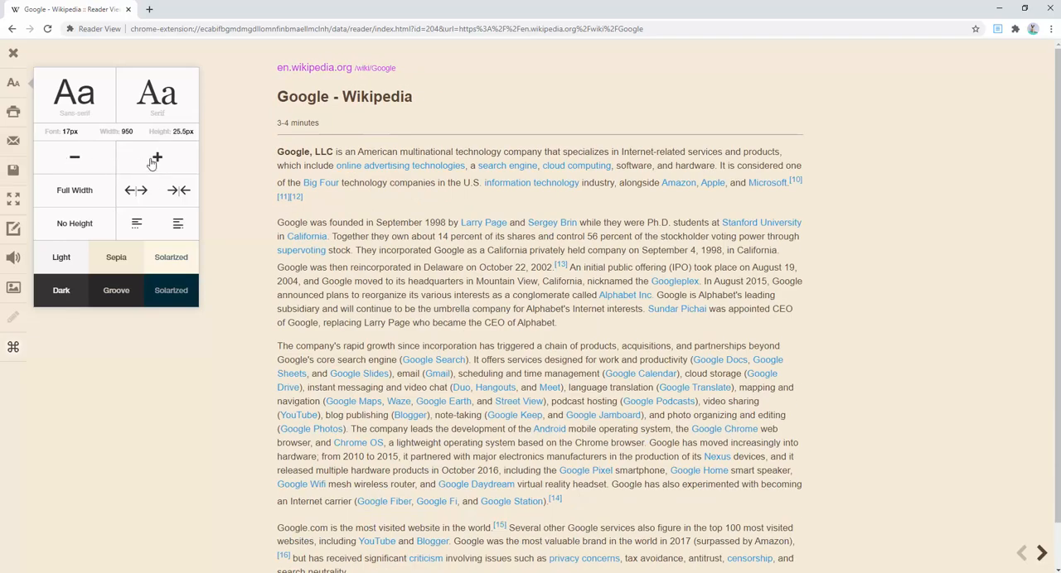
pyautogui.click(156, 158)
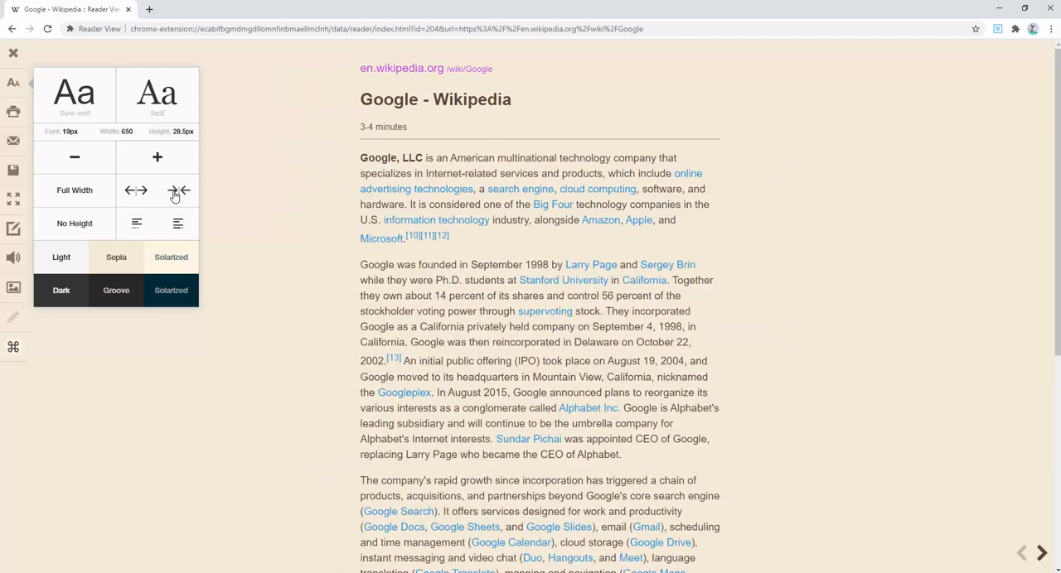
pyautogui.click(179, 191)
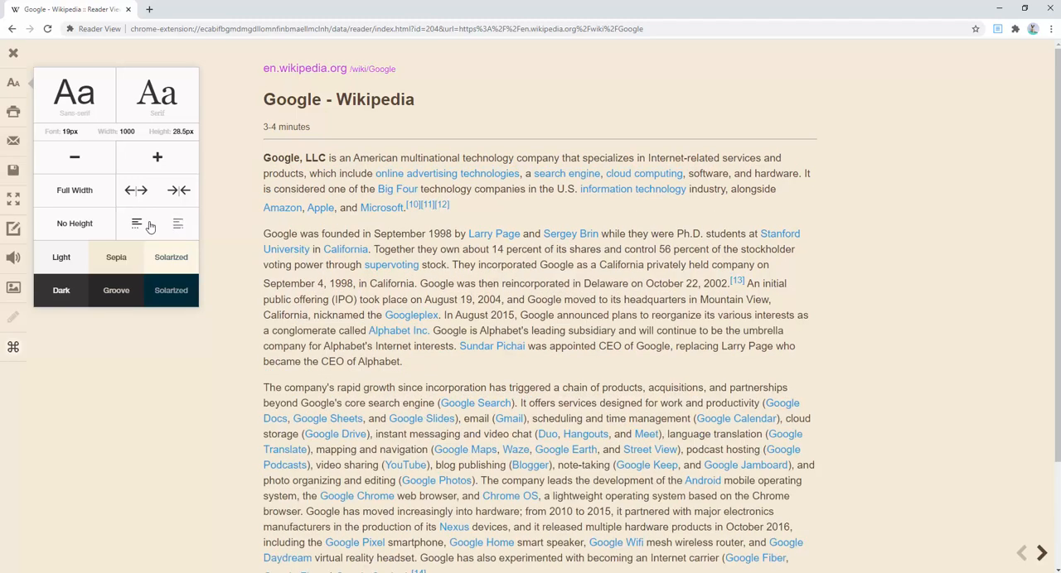
pyautogui.click(73, 156)
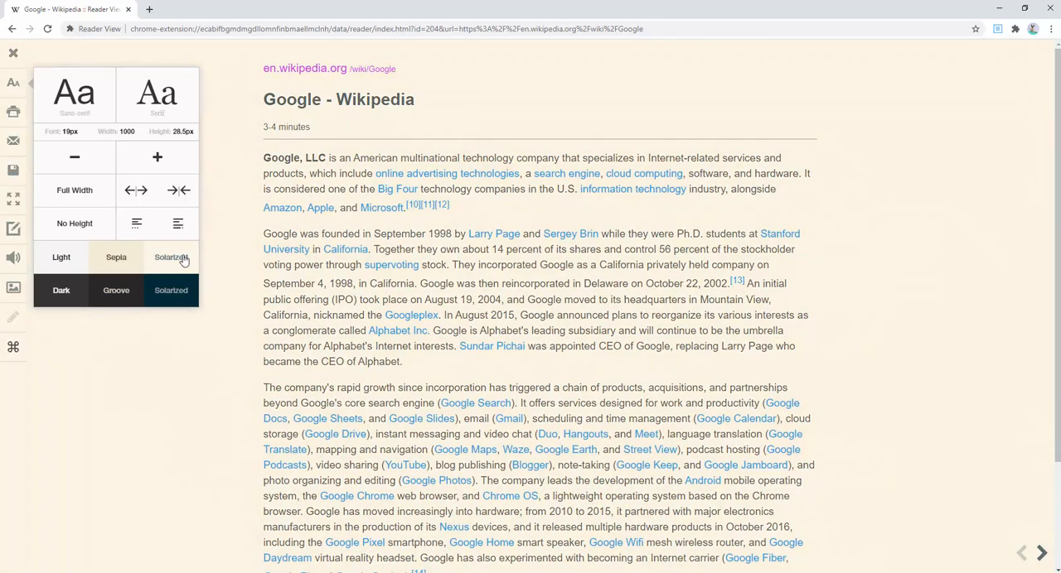
# Step: Preview the dark Solarized theme, then return the article to the Sepia theme
pyautogui.click(61, 290)
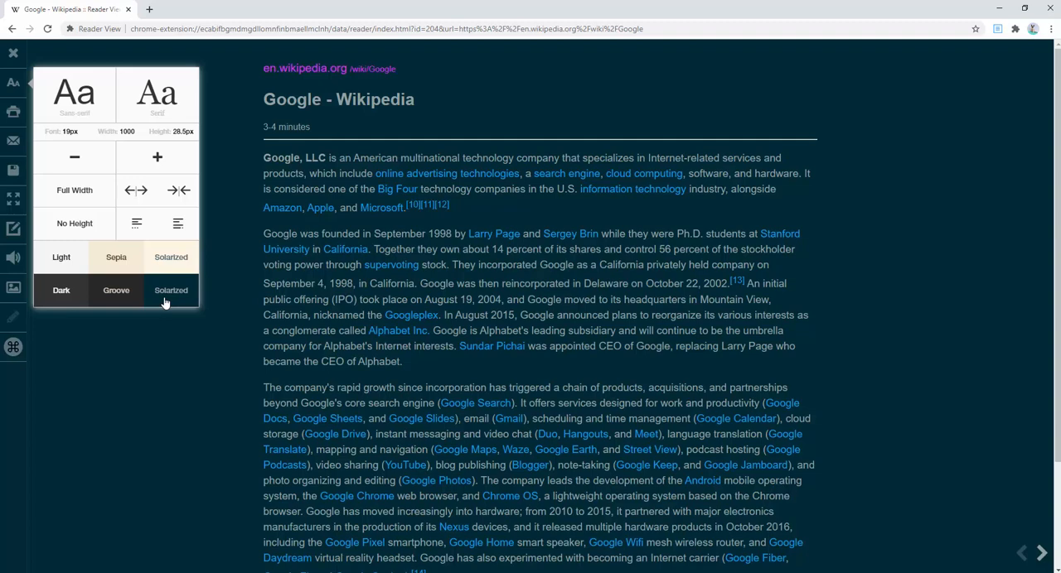
pyautogui.click(61, 257)
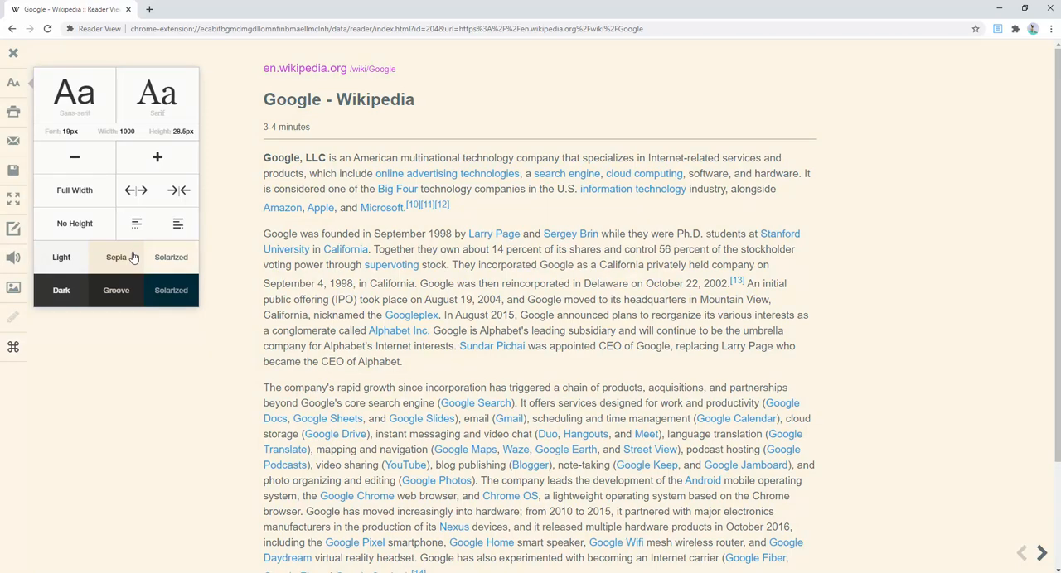
pyautogui.moveTo(129, 288)
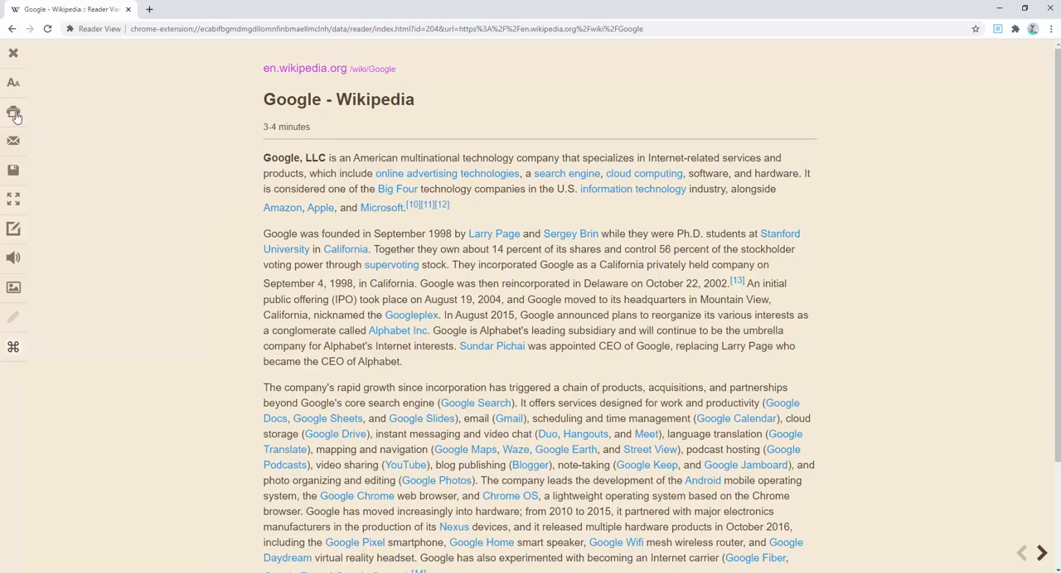
# Step: Bring up Chrome's print preview of the sepia reader-formatted article
pyautogui.click(14, 113)
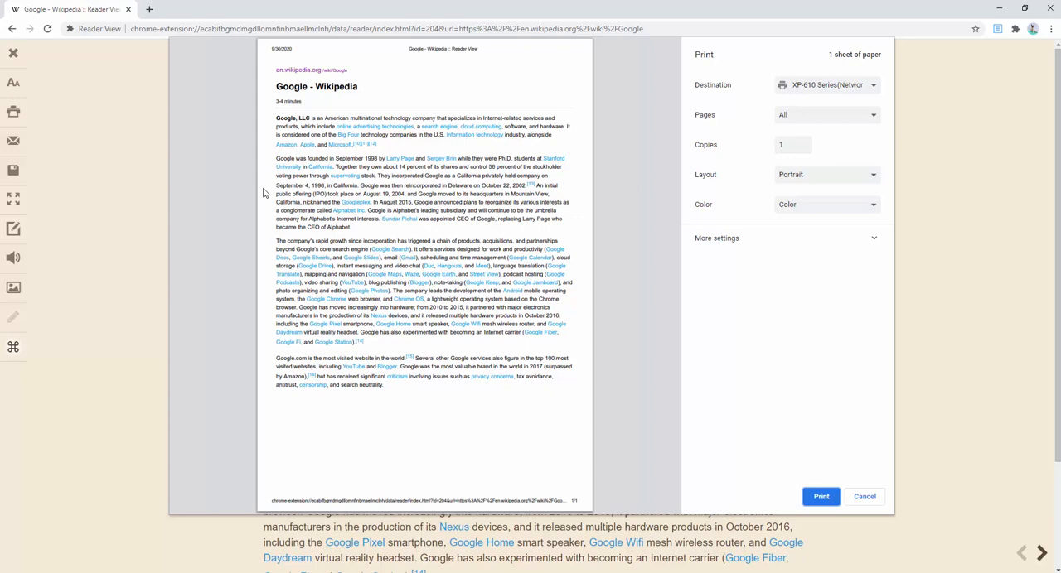
pyautogui.moveTo(130, 184)
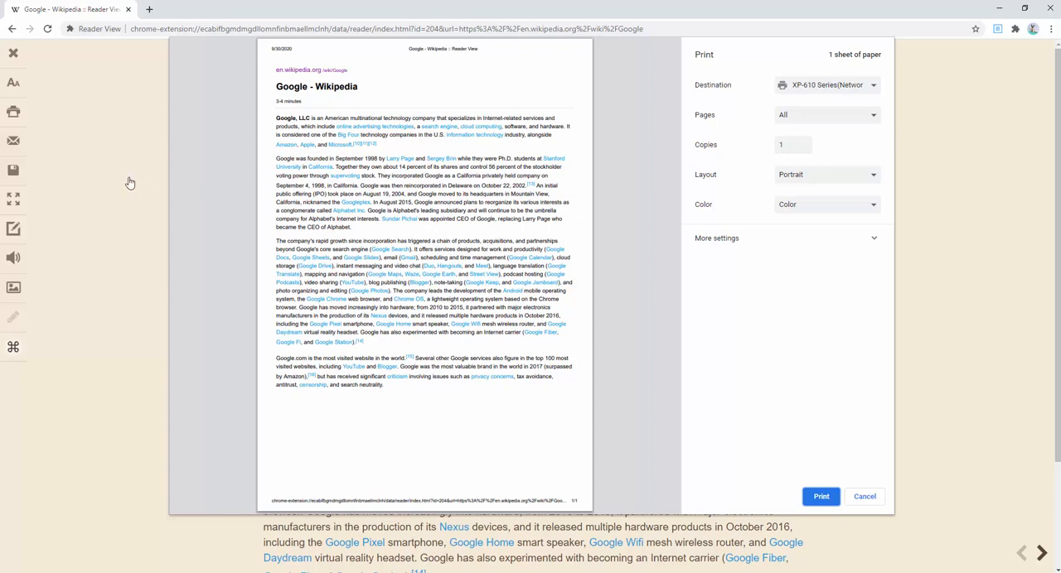
# Step: Cancel the print dialog to return to the sepia Google article
pyautogui.click(865, 497)
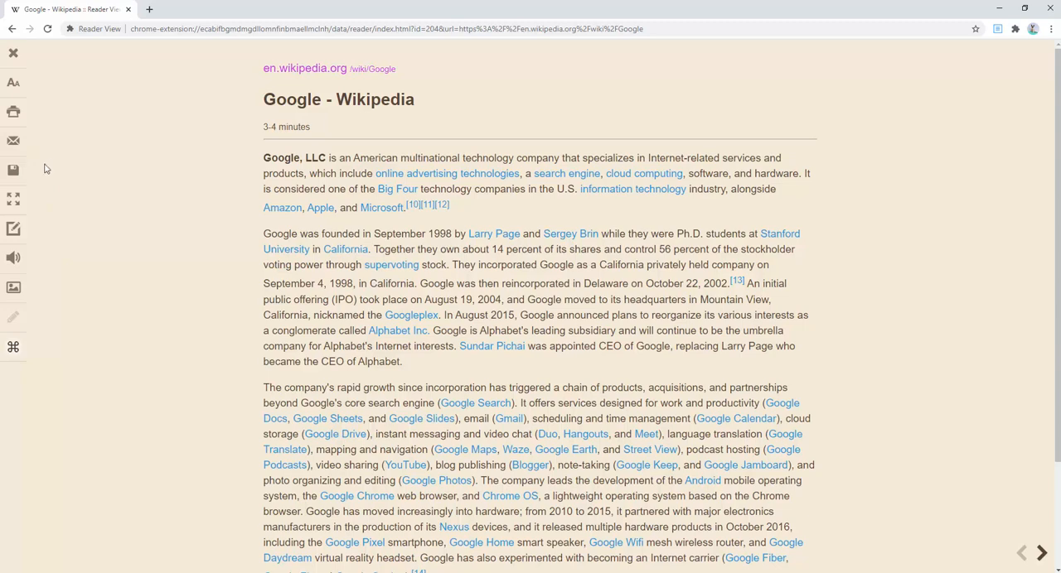
pyautogui.moveTo(13, 169)
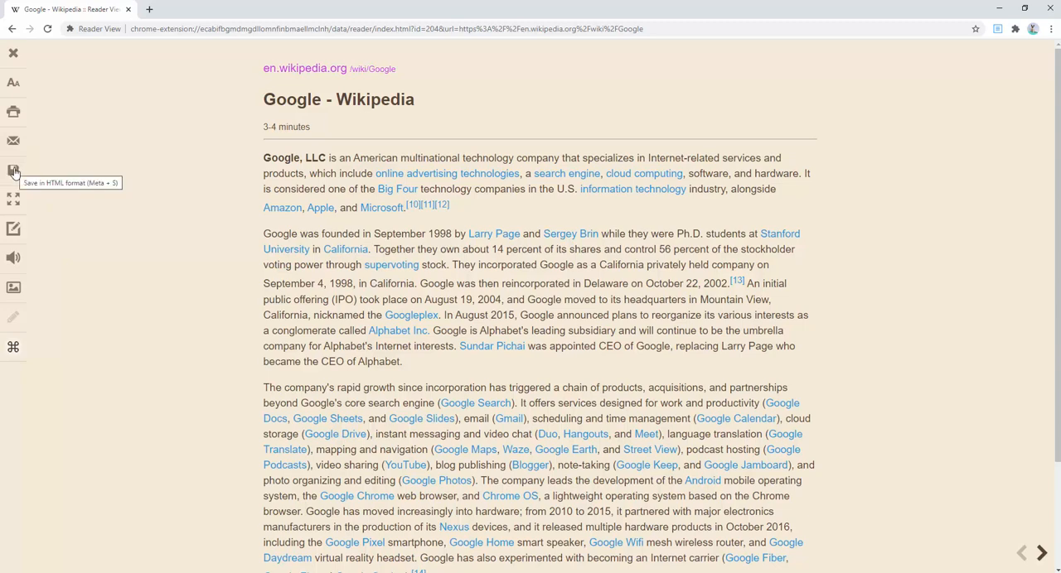
pyautogui.moveTo(129, 222)
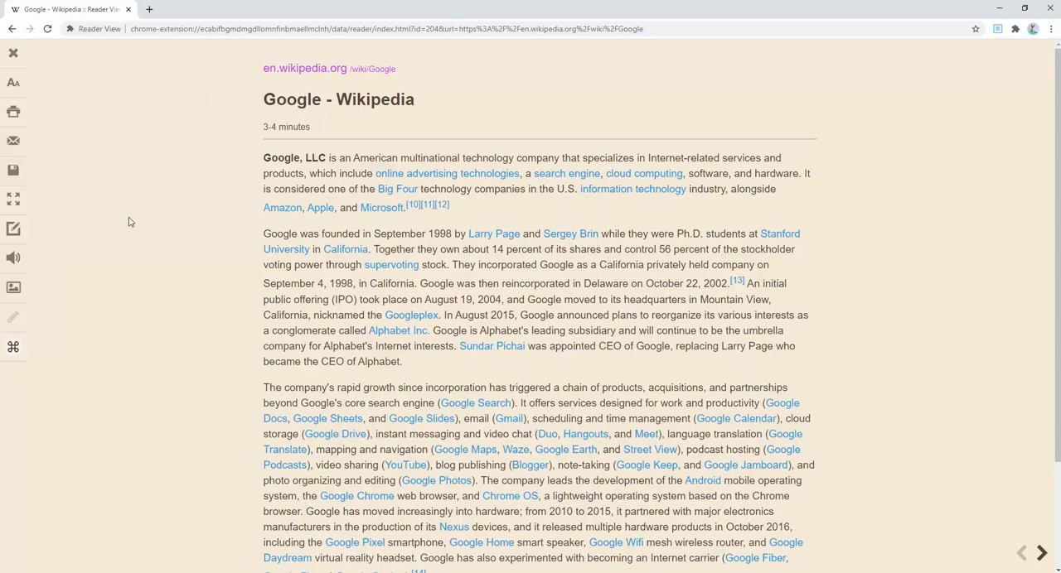
pyautogui.moveTo(14, 199)
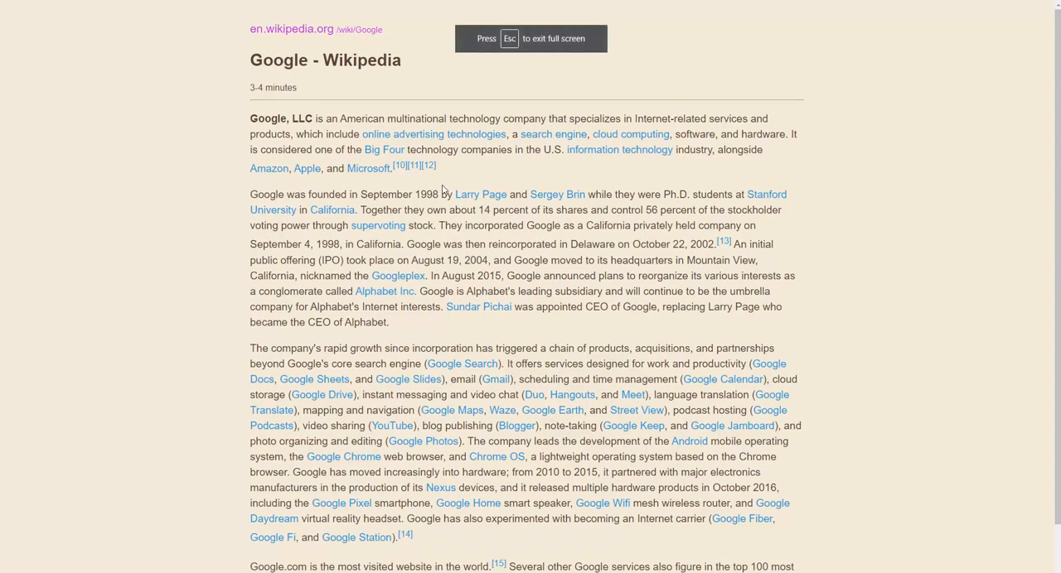
pyautogui.moveTo(264, 103)
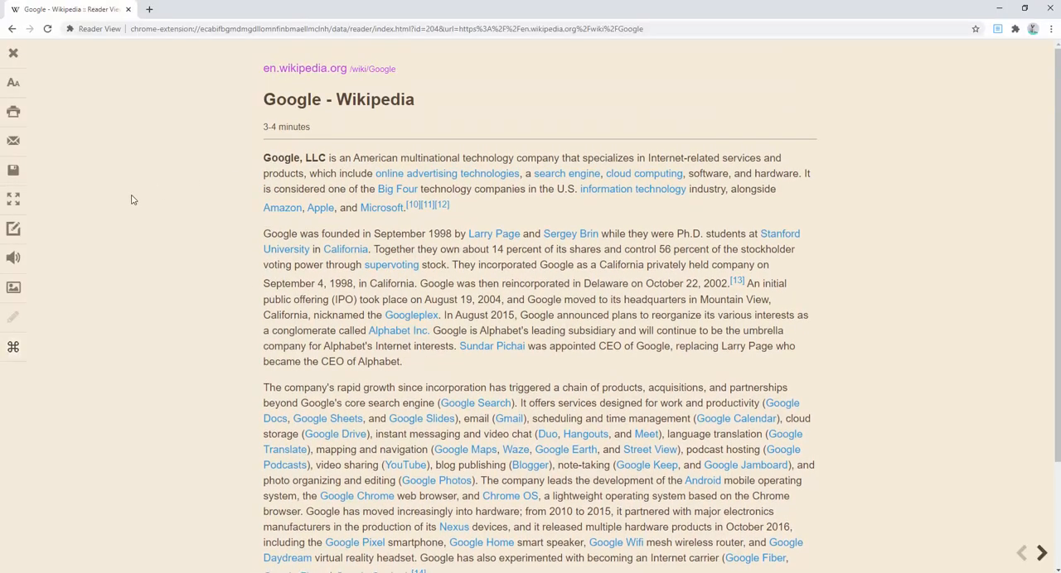
pyautogui.moveTo(13, 229)
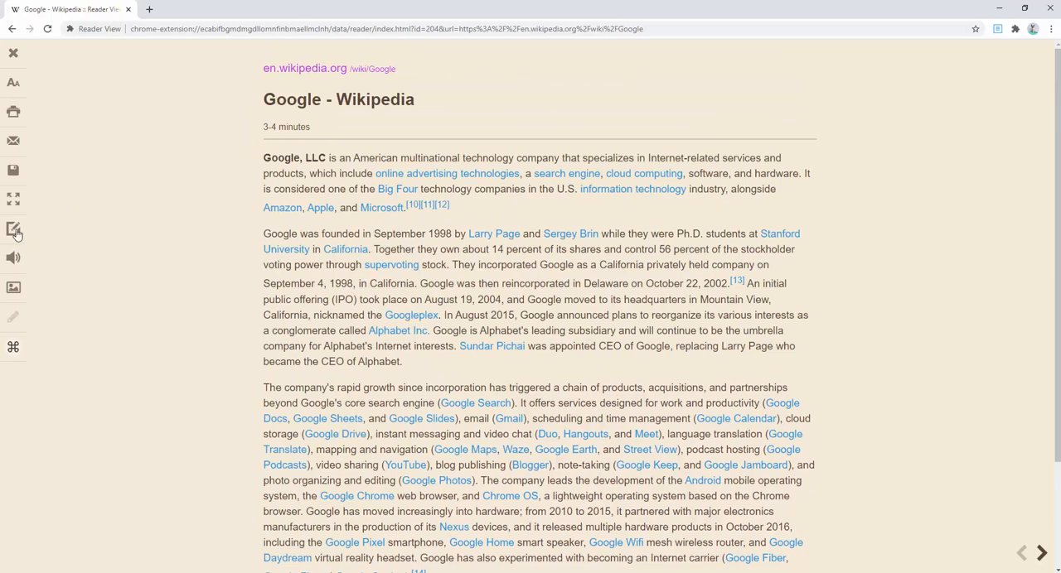
pyautogui.moveTo(13, 229)
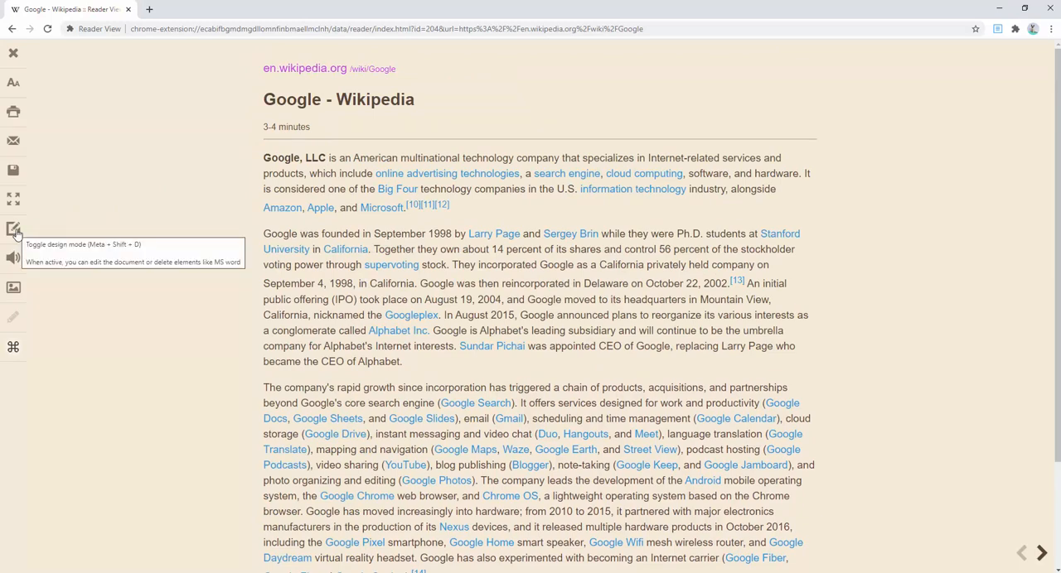
# Step: Turn on design mode so the Google article text is editable in place
pyautogui.click(14, 228)
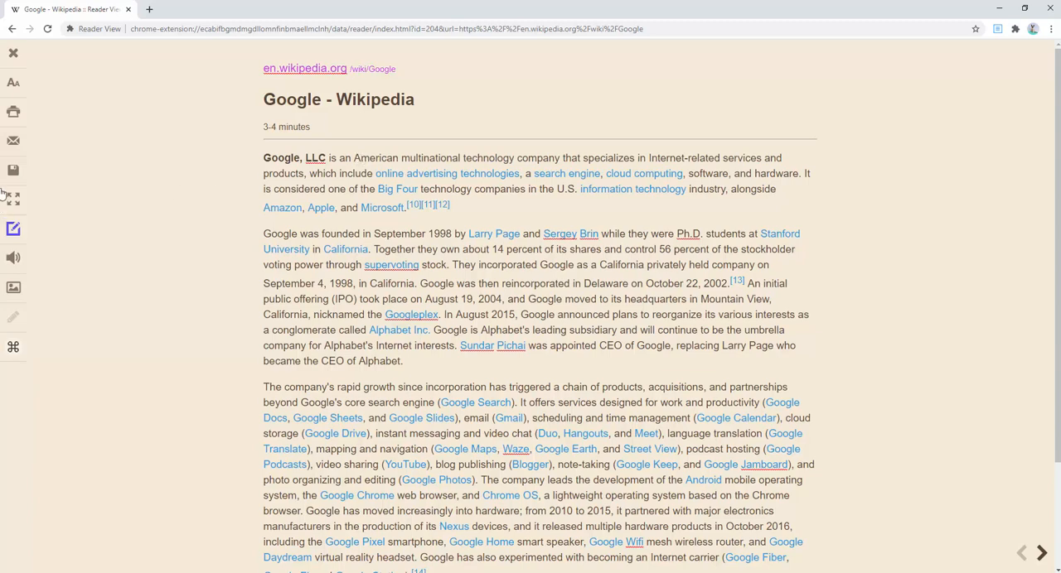
pyautogui.moveTo(13, 169)
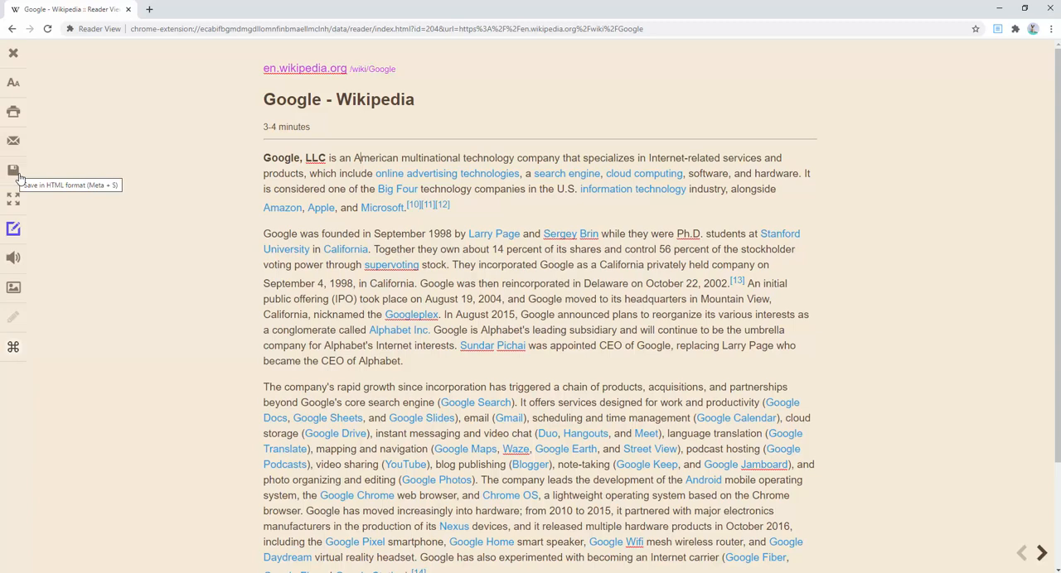
pyautogui.moveTo(13, 236)
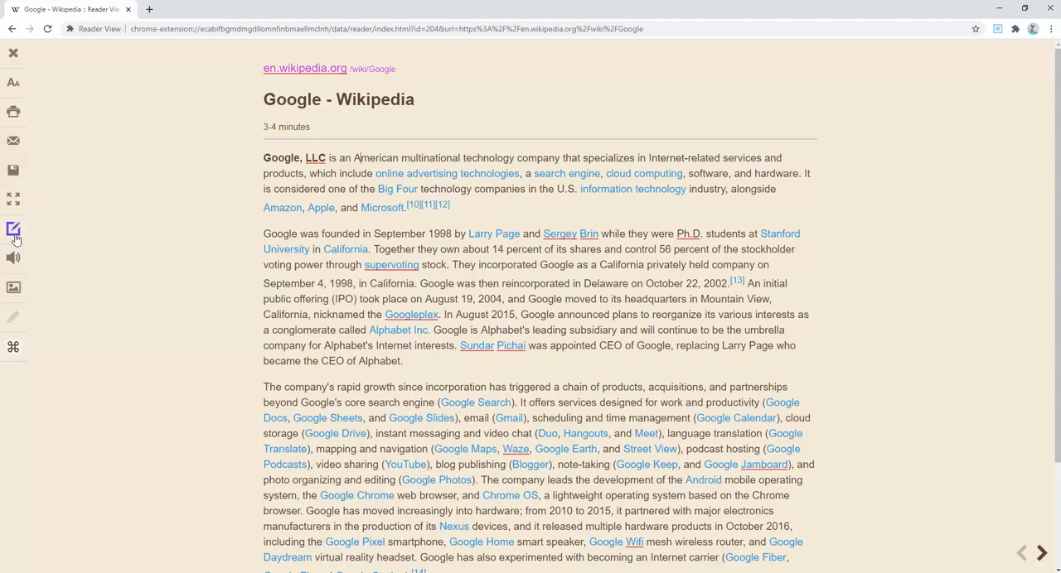
pyautogui.moveTo(13, 229)
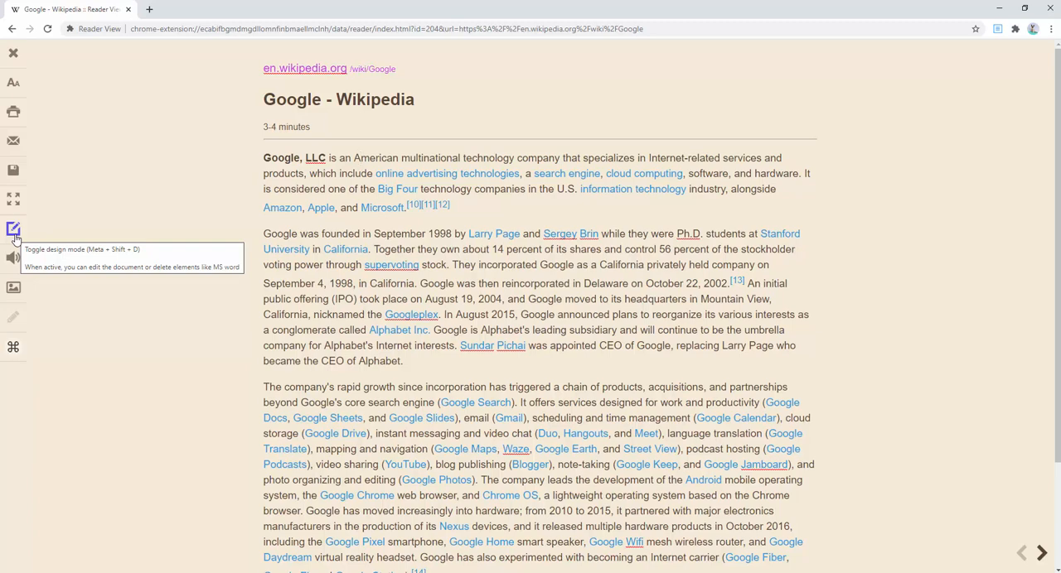
pyautogui.moveTo(50, 251)
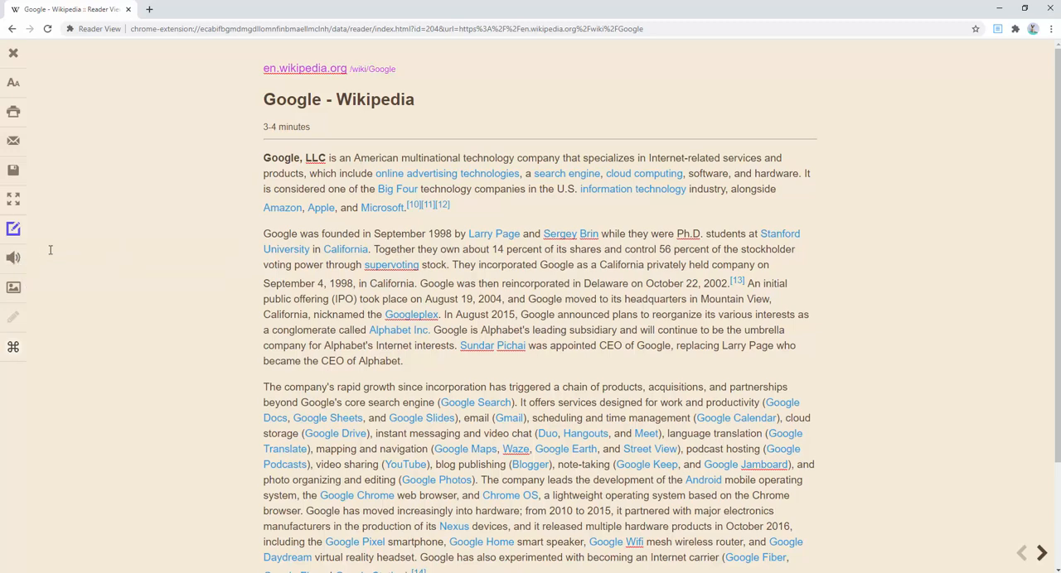
pyautogui.moveTo(14, 259)
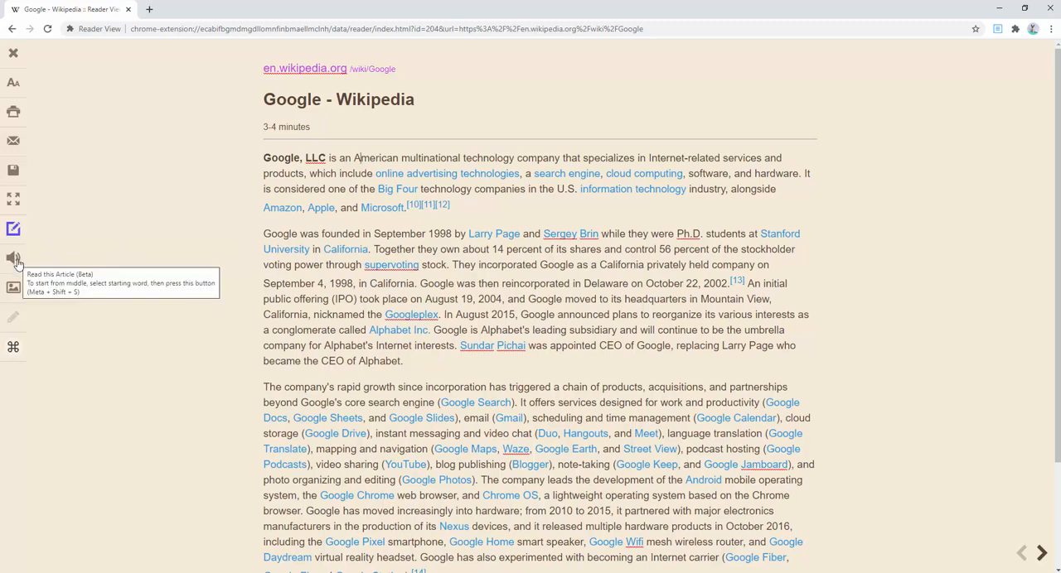
# Step: Start read-aloud, pause it, set pitch to 0.3 and speed to 2.1, then resume narration
pyautogui.click(13, 259)
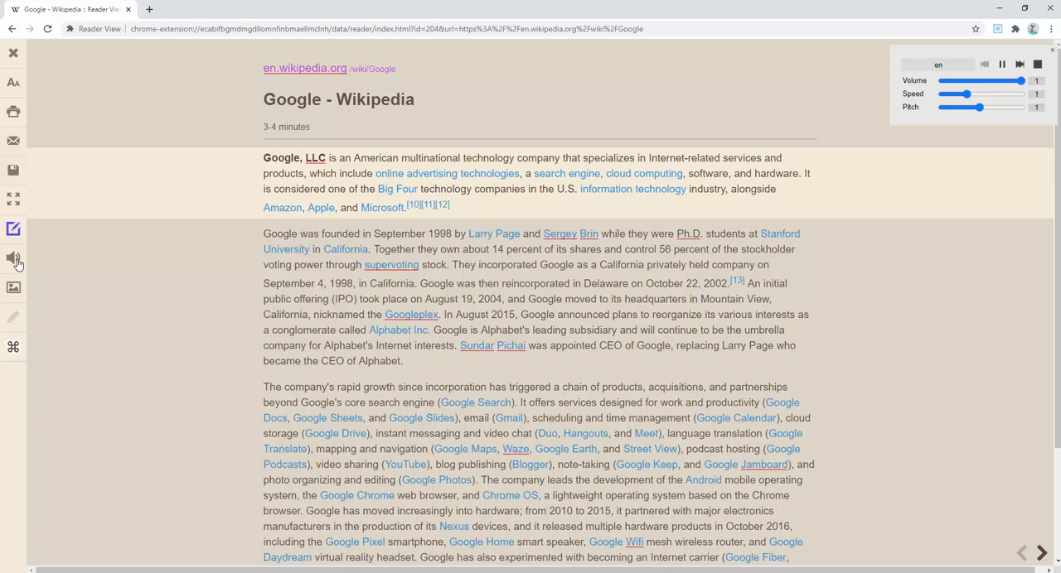
pyautogui.moveTo(959, 85)
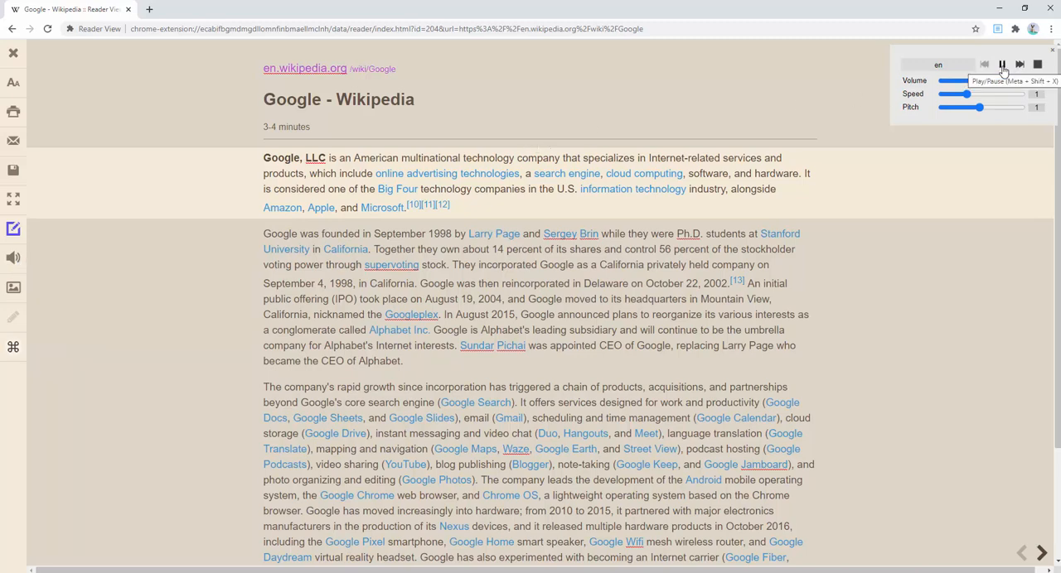
pyautogui.click(1001, 63)
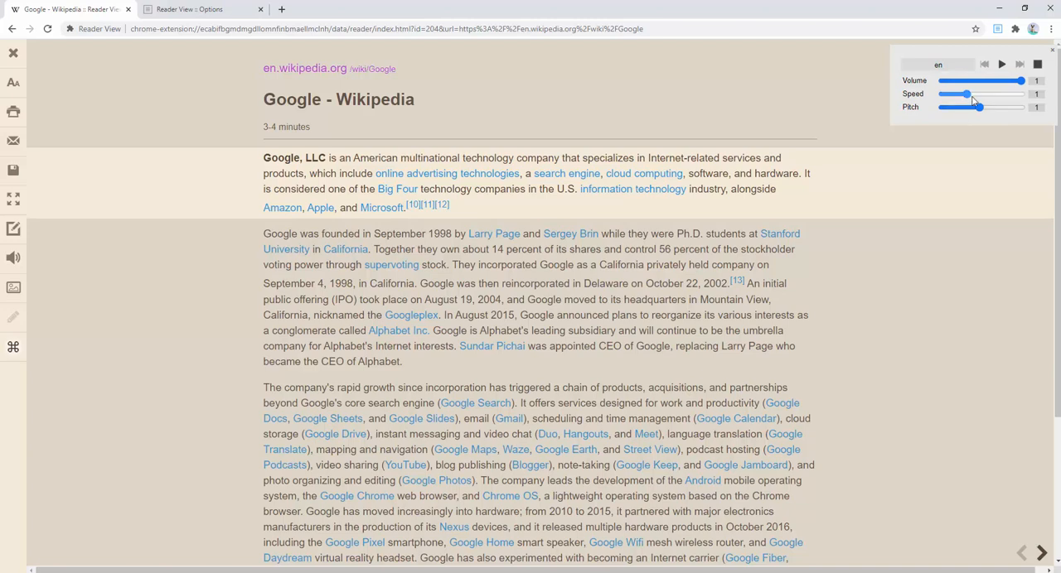
pyautogui.moveTo(960, 107); pyautogui.dragTo(997, 108)
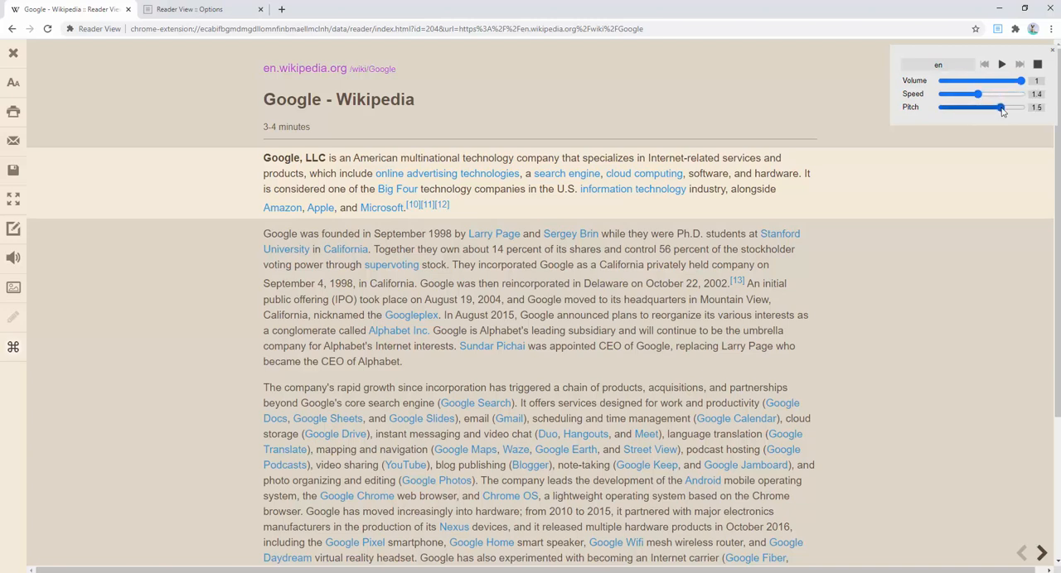
pyautogui.moveTo(1001, 108); pyautogui.dragTo(948, 108)
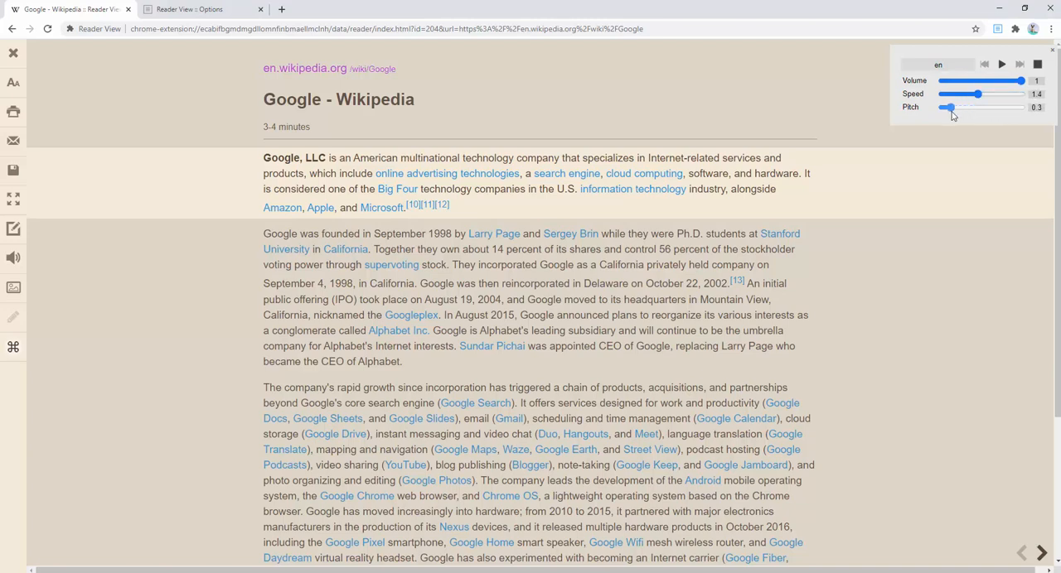
pyautogui.moveTo(971, 92); pyautogui.dragTo(994, 92)
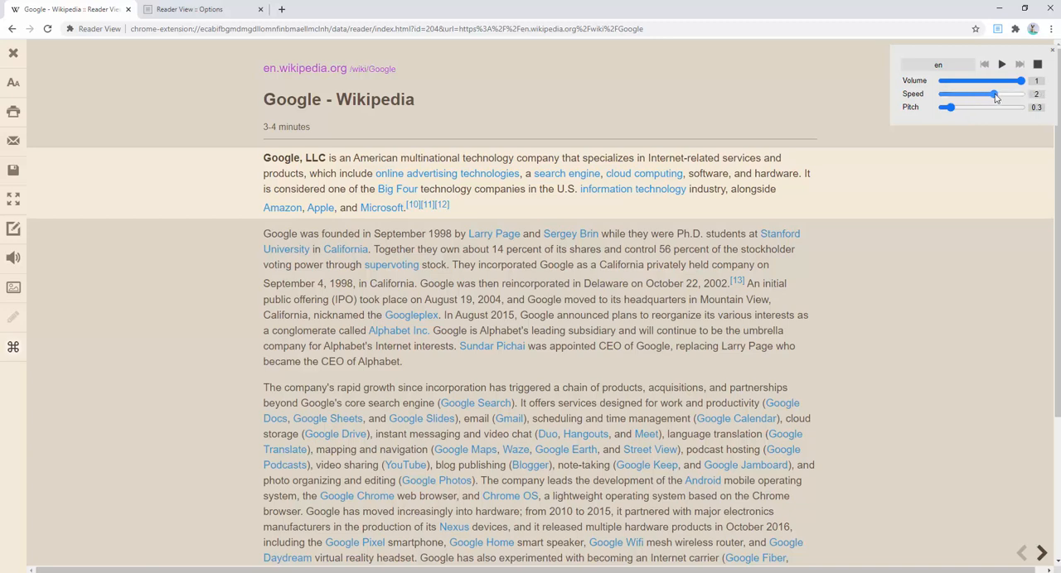
pyautogui.click(1001, 63)
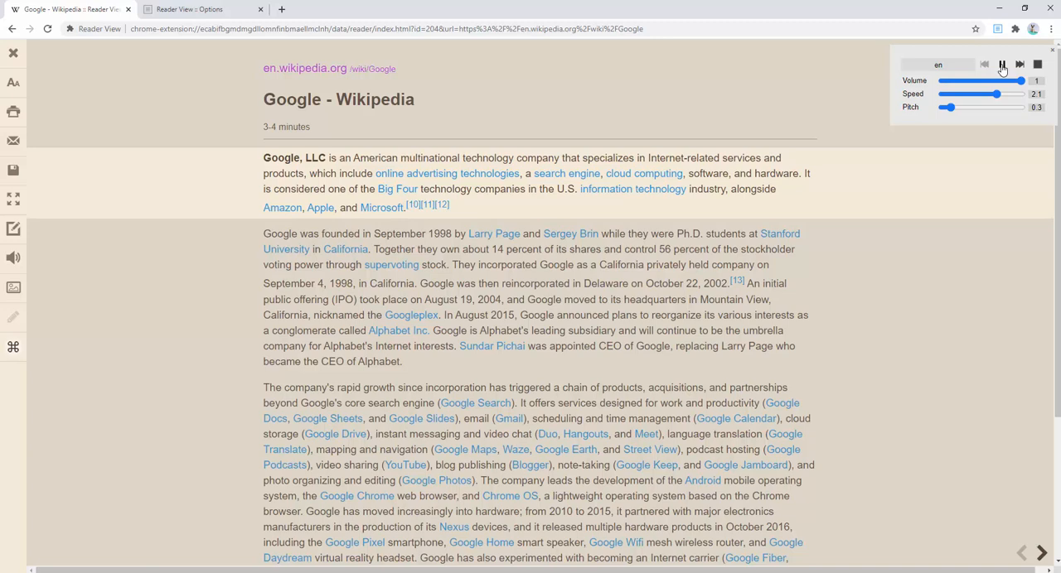
pyautogui.click(1001, 63)
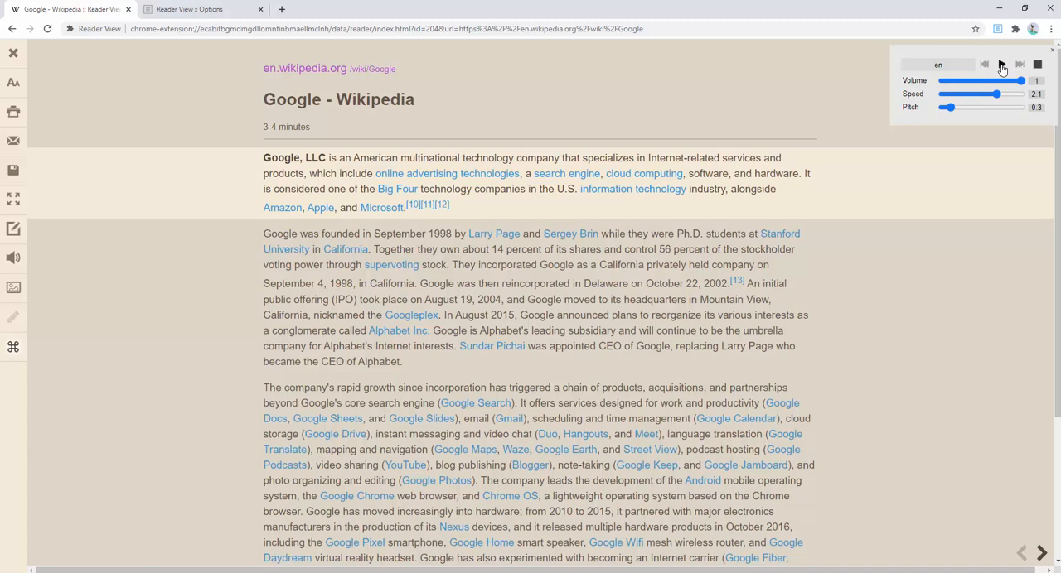
# Step: Expand the narration voice dropdown, currently on an English US Microsoft voice
pyautogui.click(938, 65)
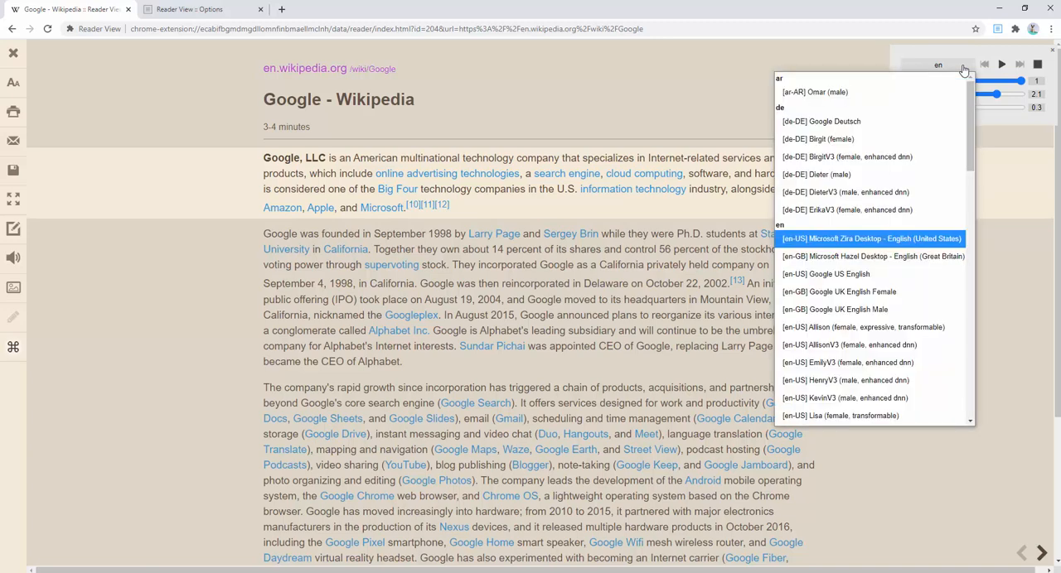
pyautogui.moveTo(911, 280)
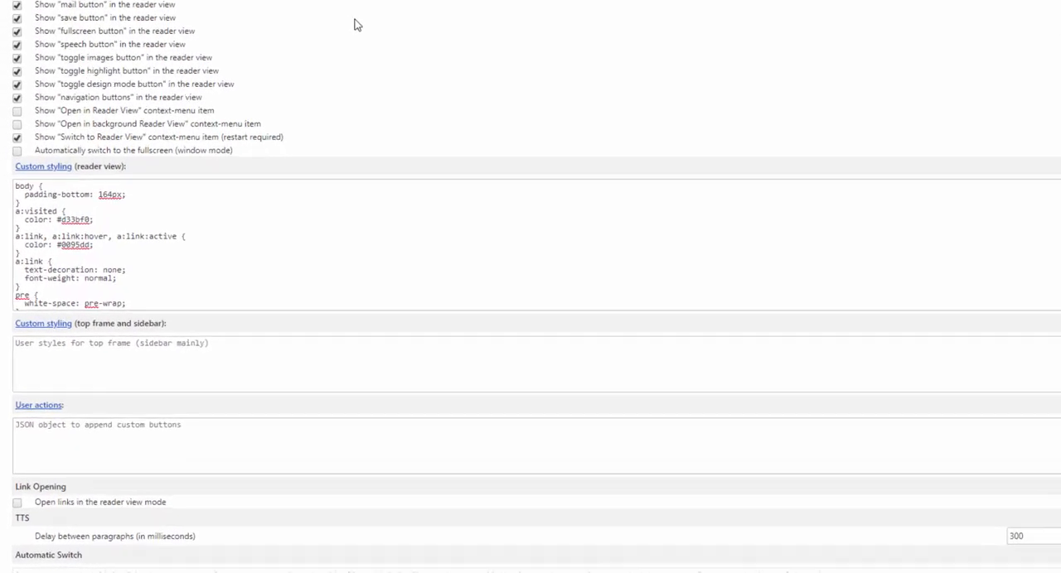
# Step: Add a JSON user action defining a "Sample Button" in options and return to the Google article
pyautogui.scroll(-3)
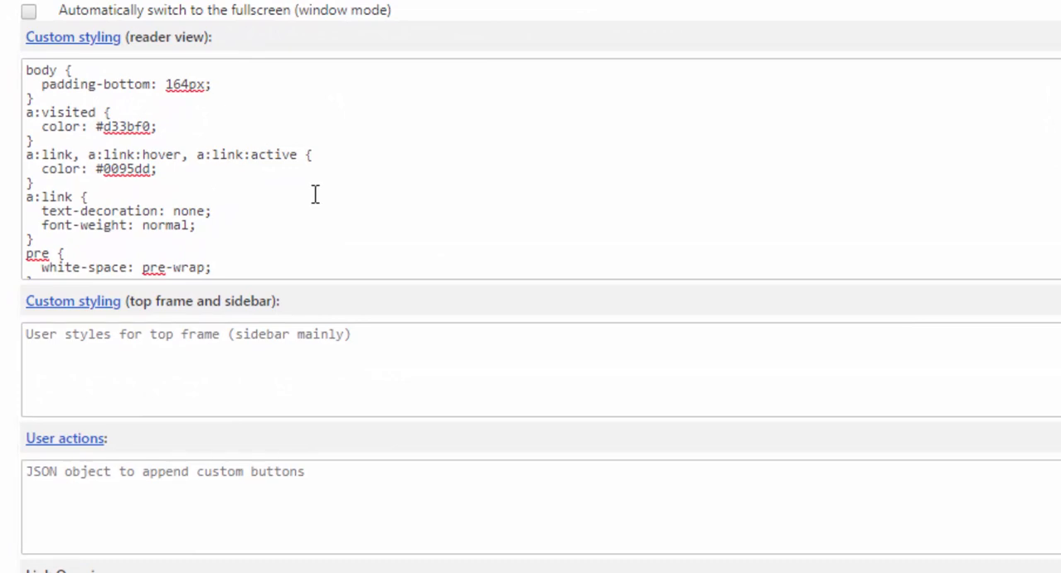
pyautogui.moveTo(181, 83)
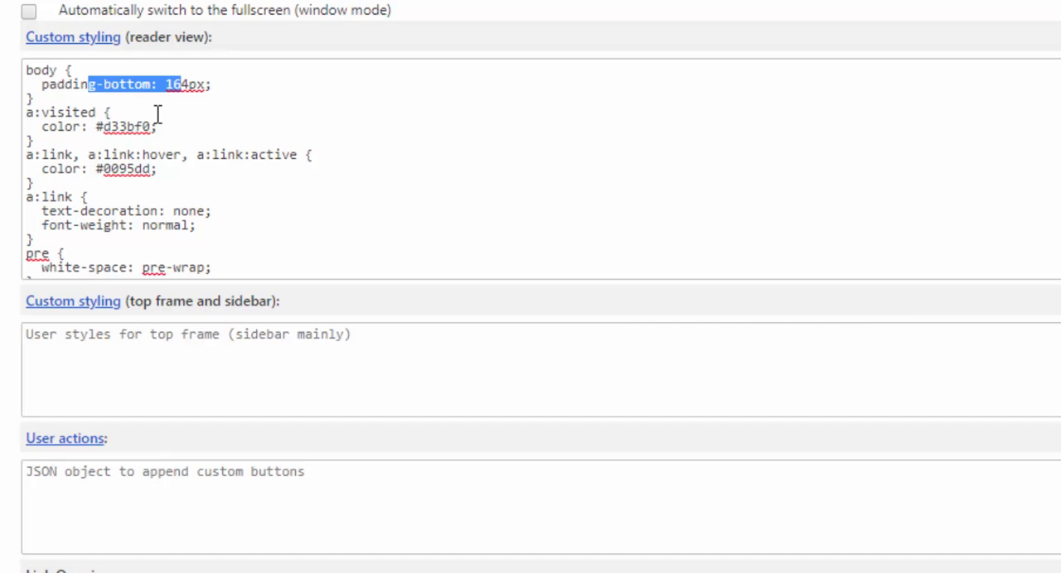
pyautogui.scroll(-3)
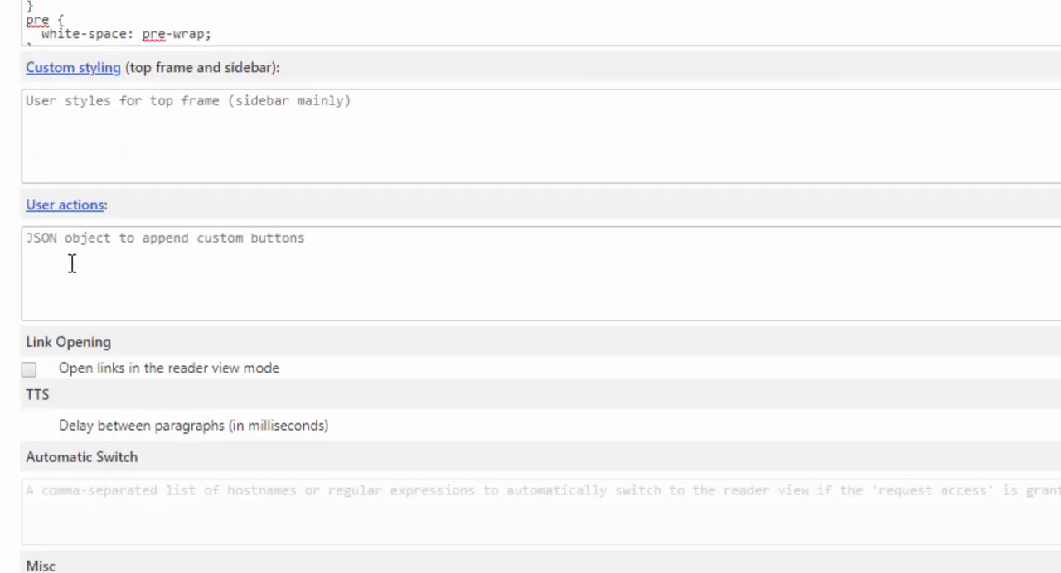
pyautogui.moveTo(96, 37)
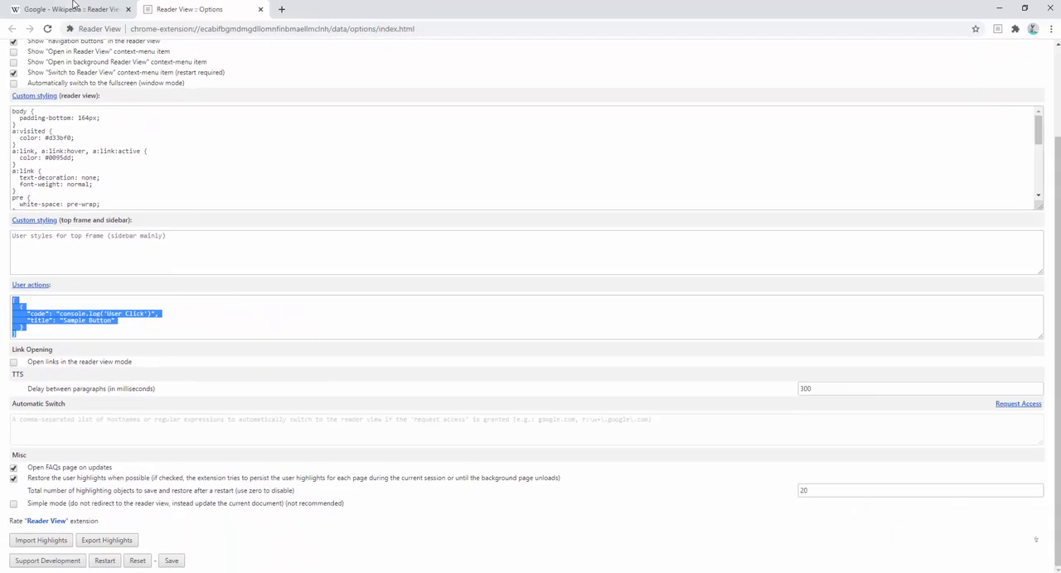
pyautogui.click(70, 10)
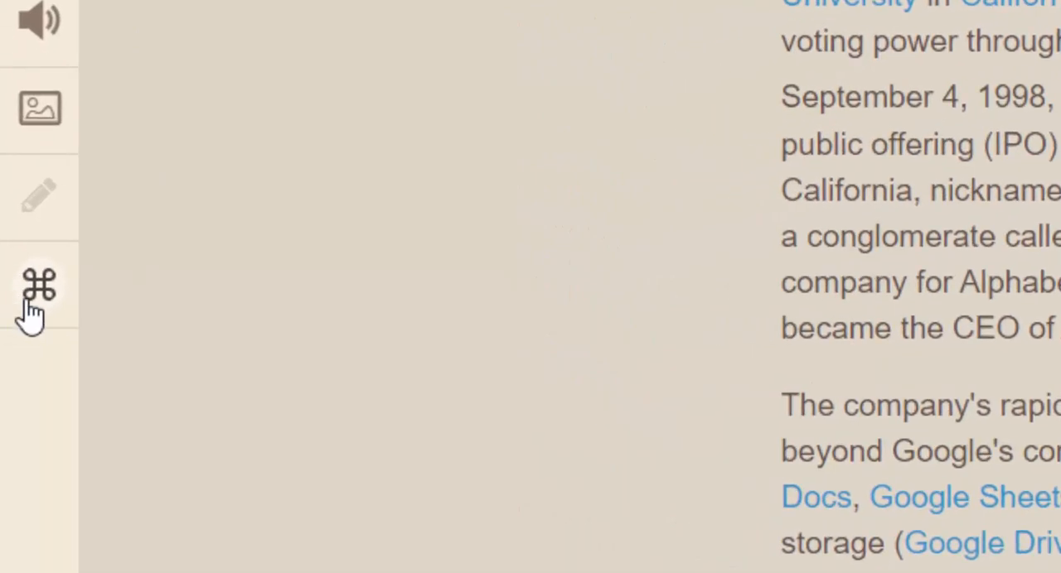